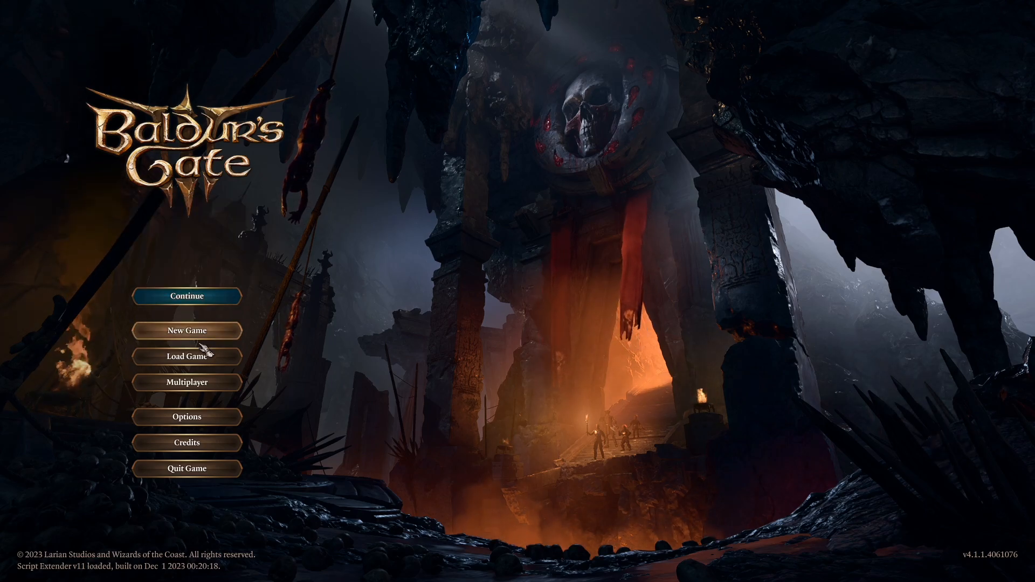
Open the Load Game list and select the QuickSave_90 - High Hall save.
left_click(187, 357)
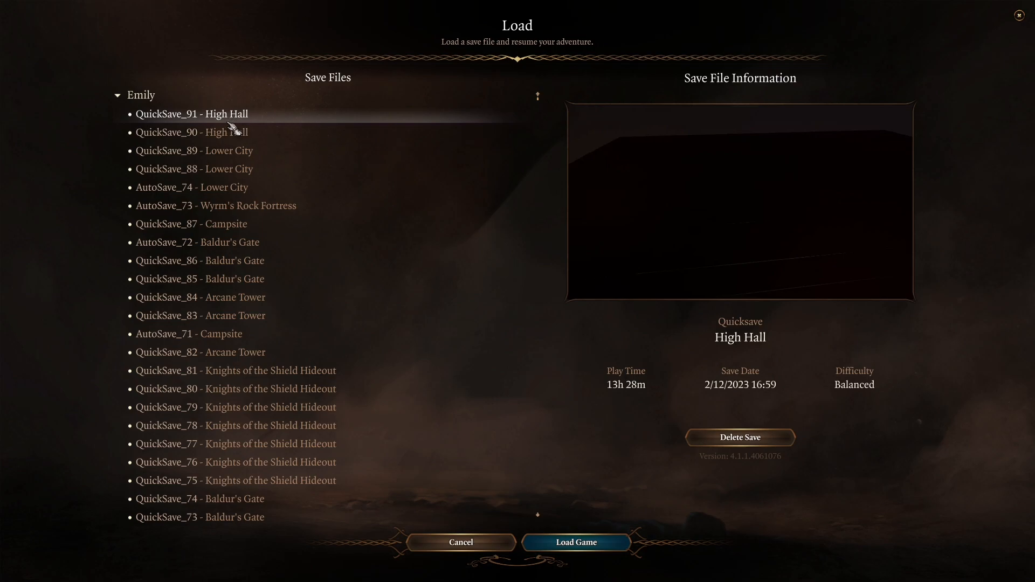
mouse_move(431, 422)
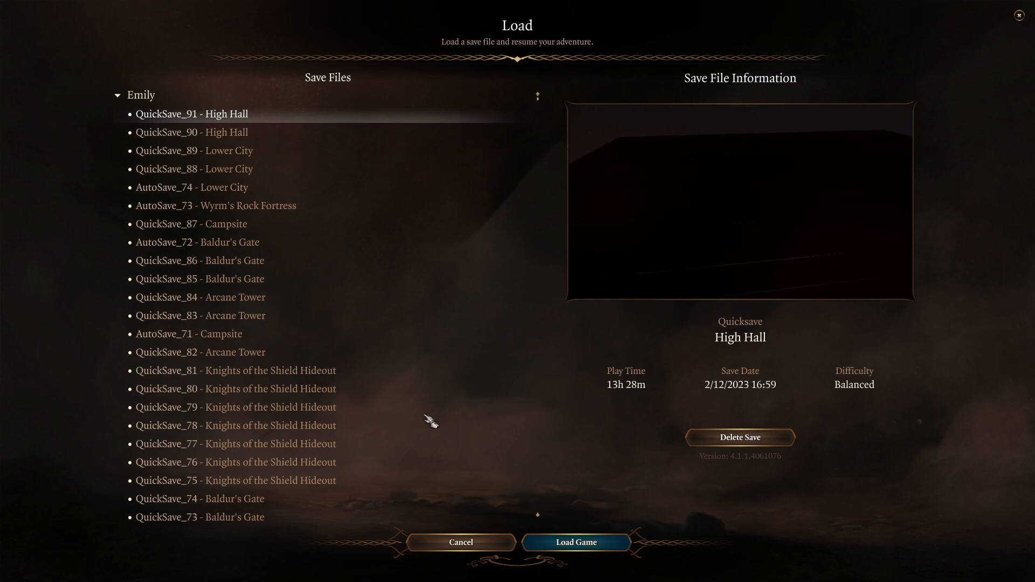
left_click(192, 131)
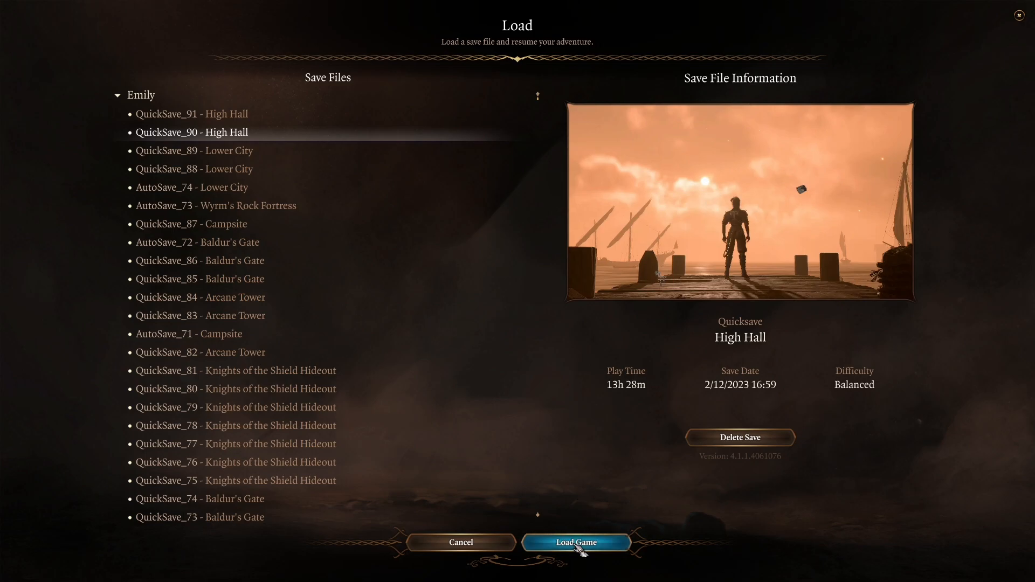
mouse_move(575, 489)
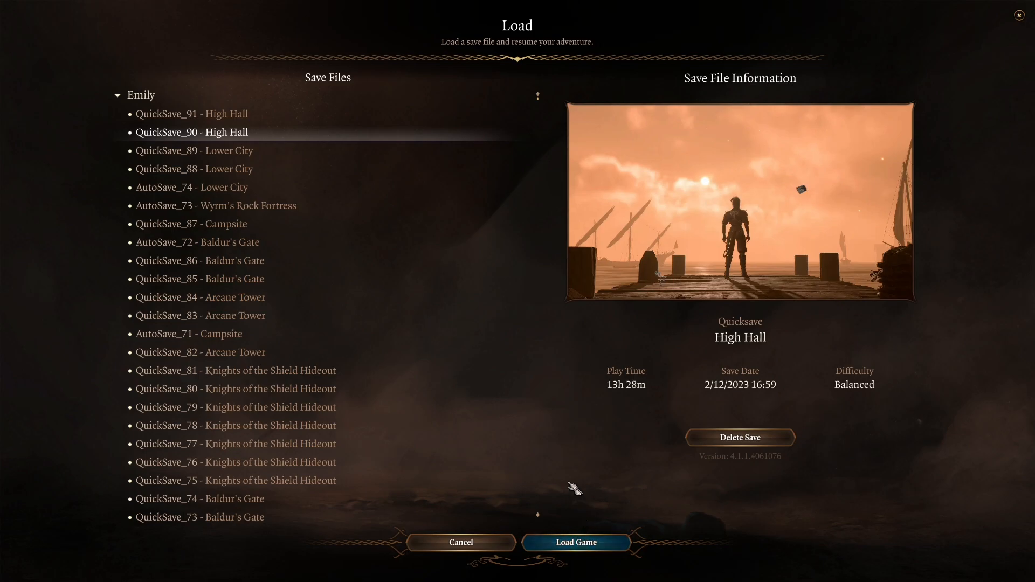
mouse_move(706, 396)
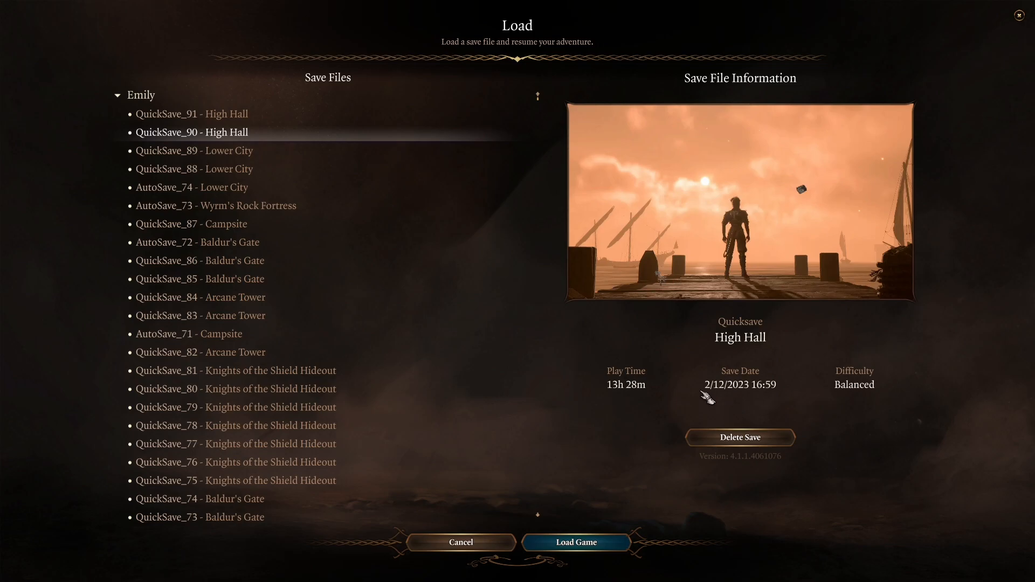
Switch to BG3 Mod Manager and start File > Import Order from Save.
key("alt+tab")
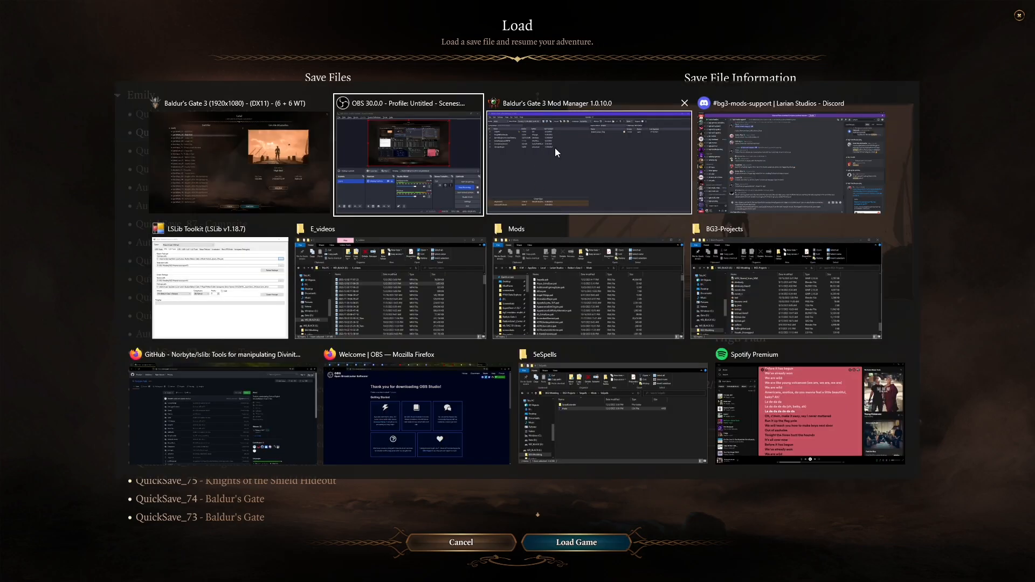
left_click(588, 161)
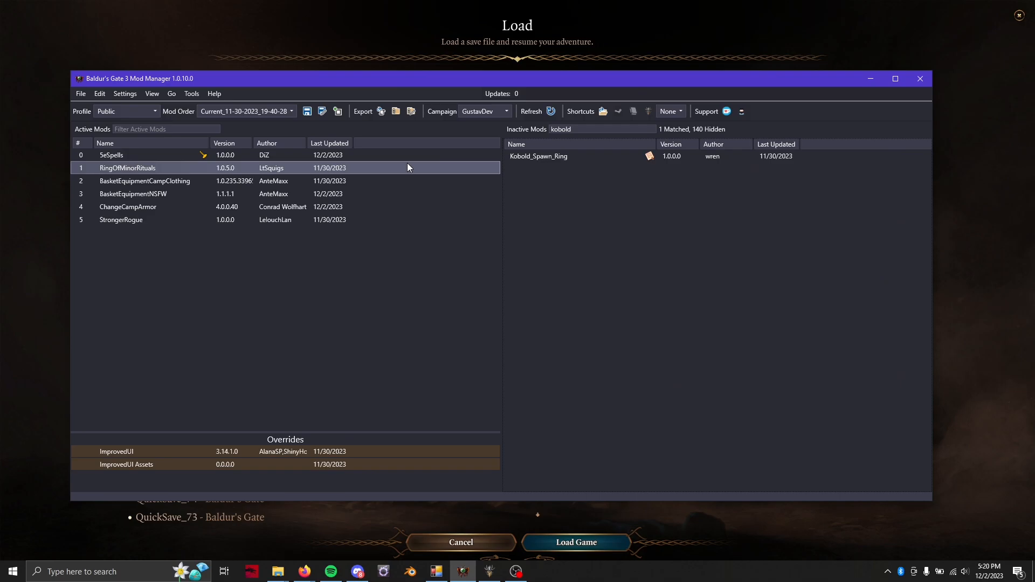
left_click(79, 93)
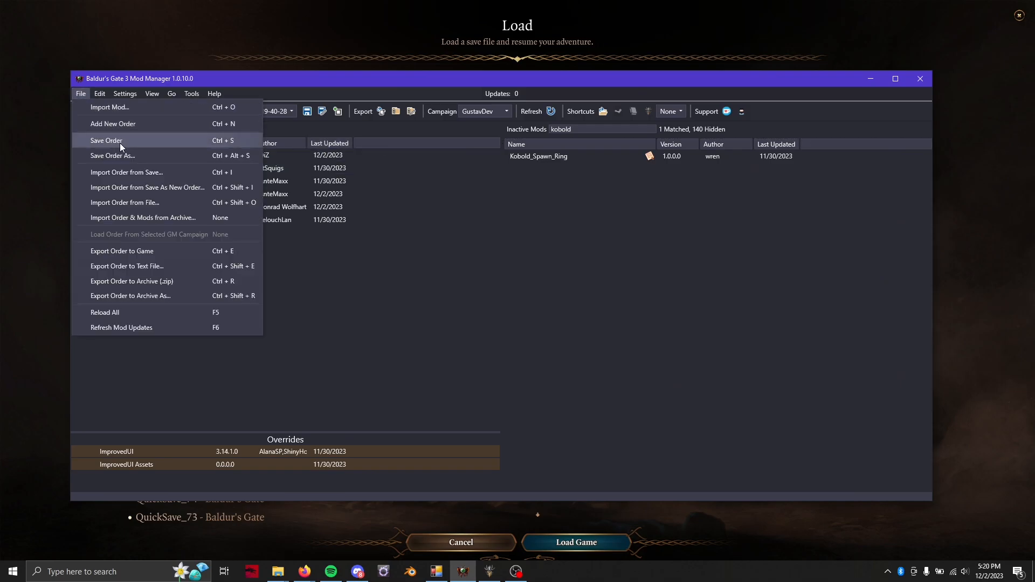
left_click(127, 171)
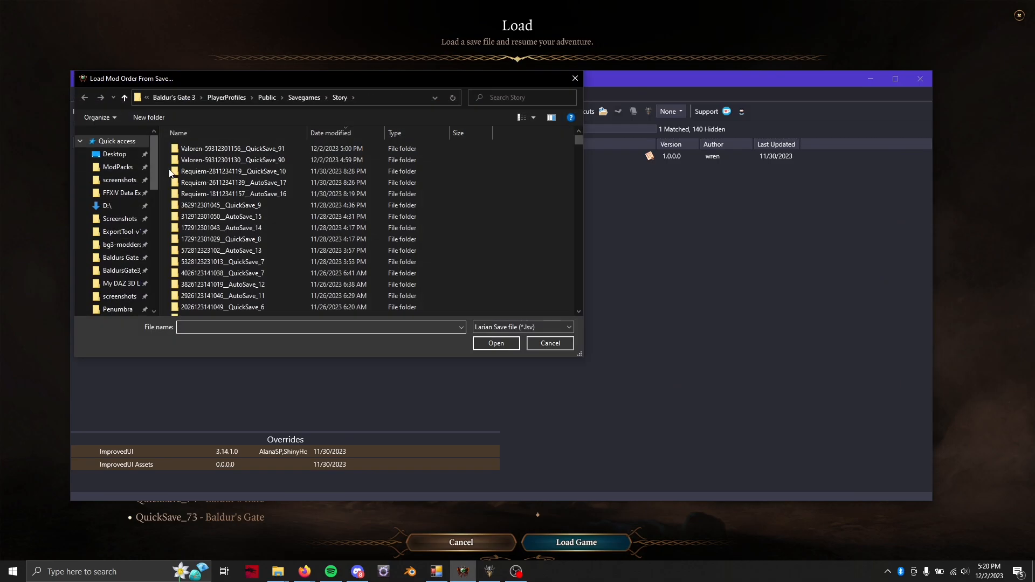
Import the load order from QuickSave_91.lsv, leaving six active mods.
double_click(233, 148)
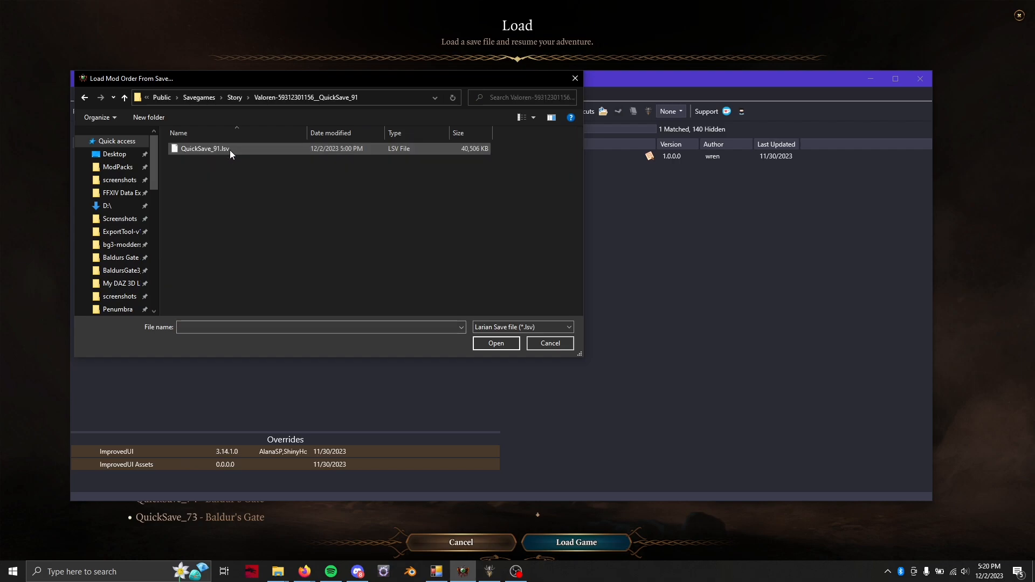
left_click(205, 149)
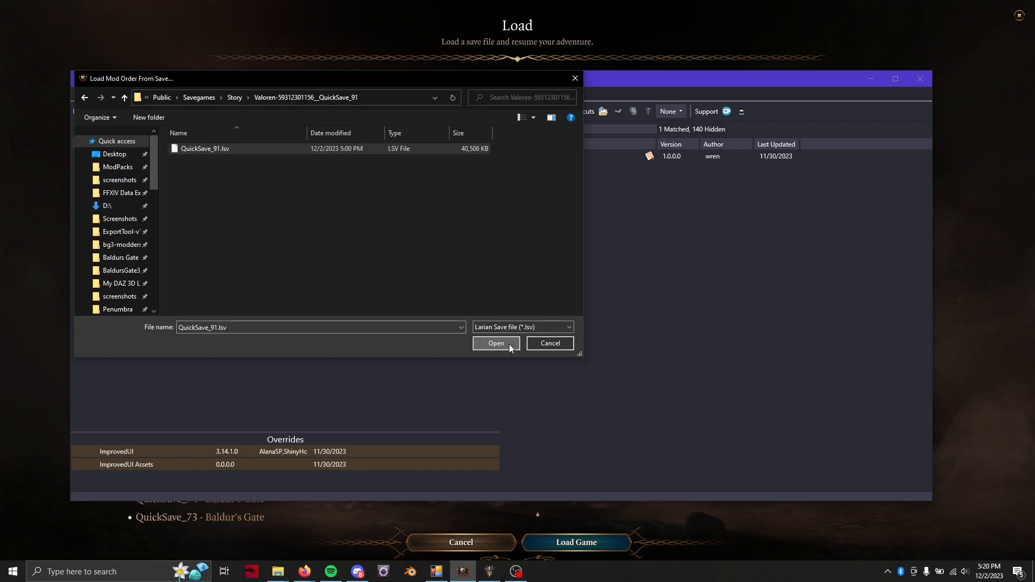
left_click(495, 343)
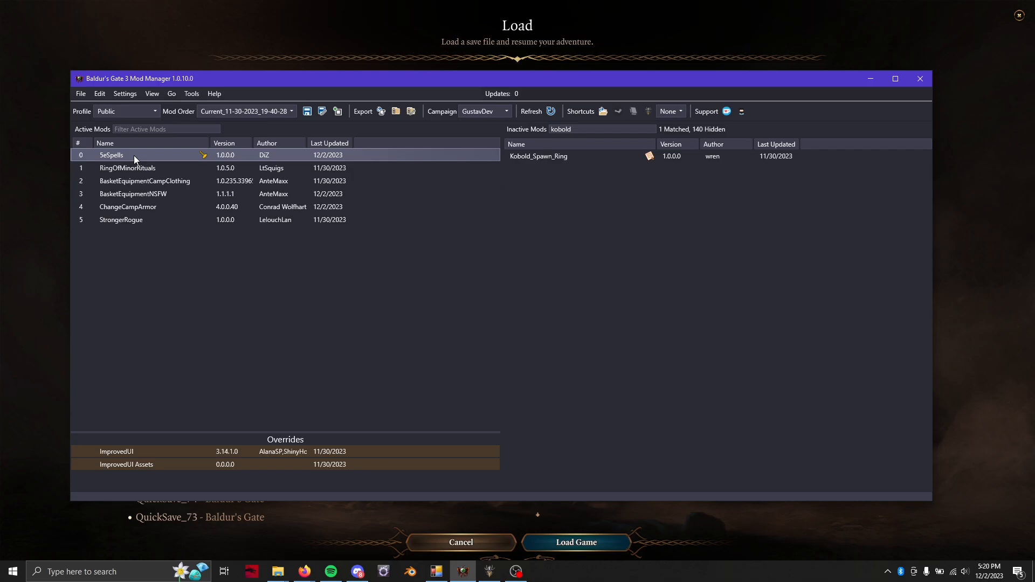
mouse_move(144, 250)
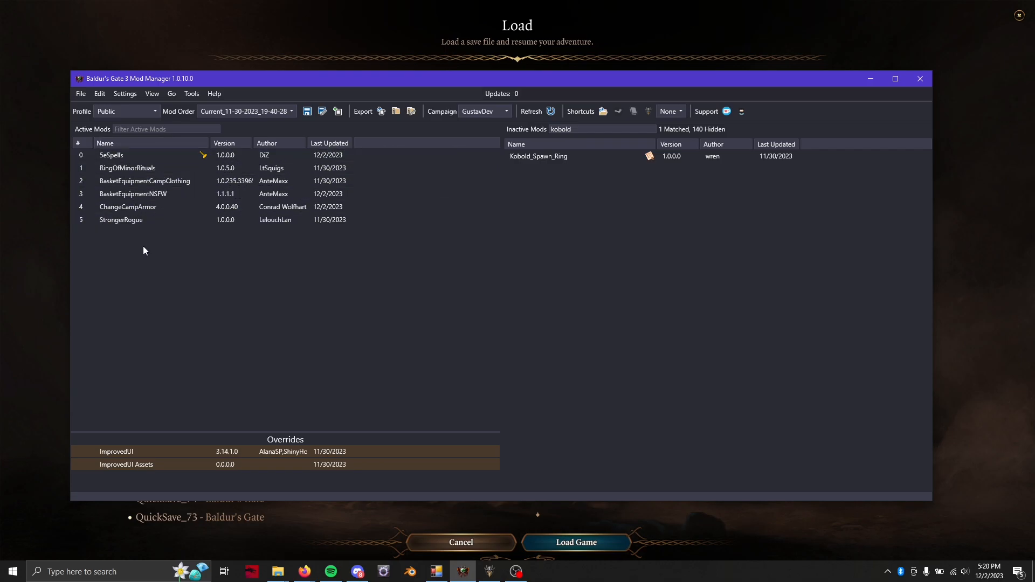
left_click(128, 168)
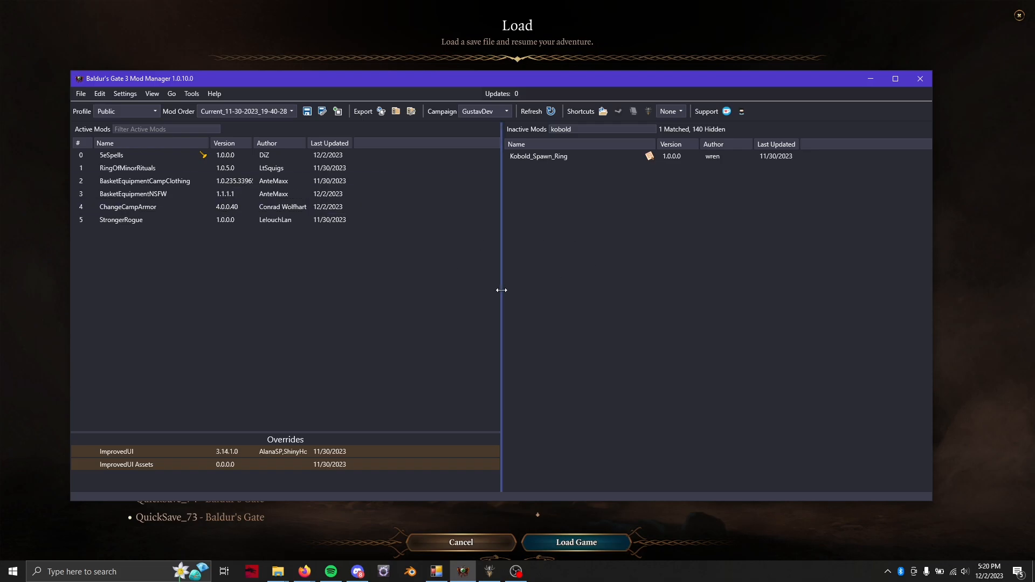
mouse_move(1003, 348)
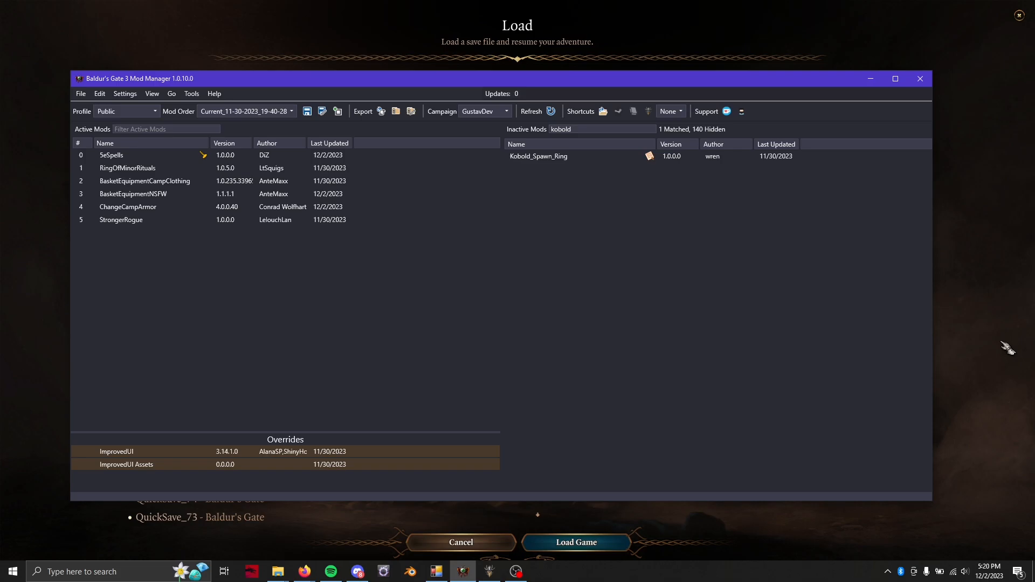
mouse_move(999, 364)
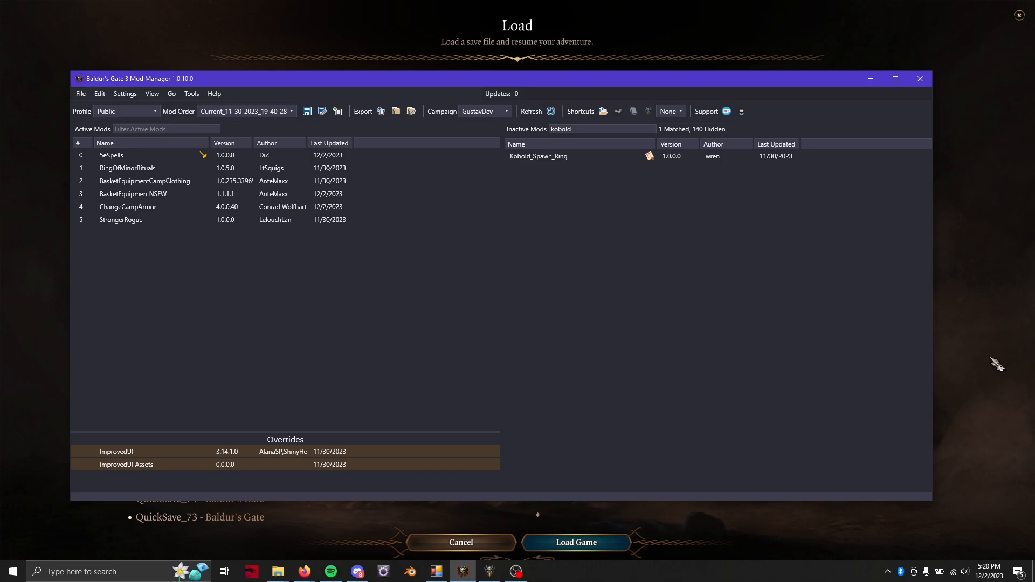
mouse_move(992, 373)
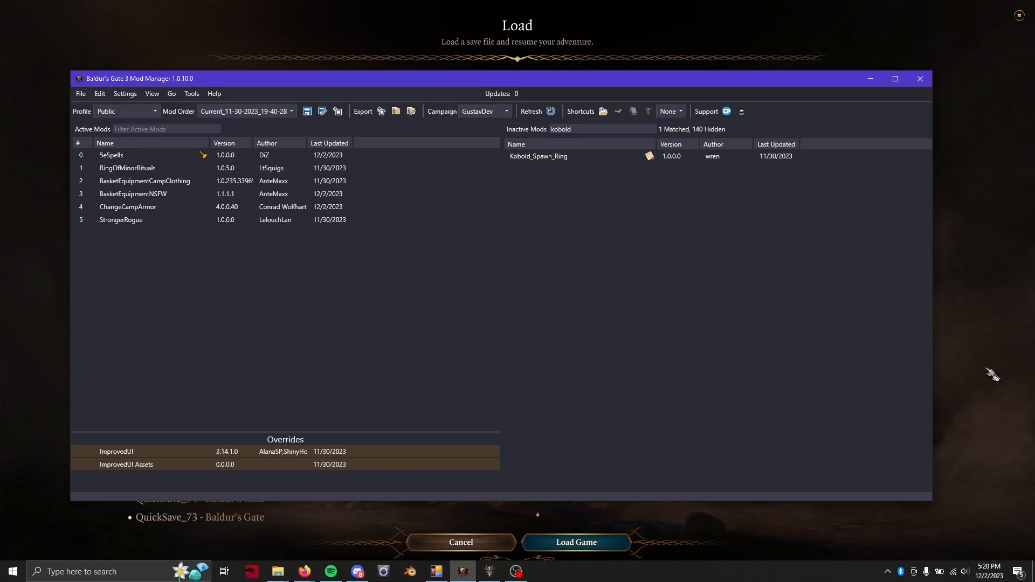
Load the High Hall quicksave in the game, then quit and confirm with Yes.
left_click(918, 77)
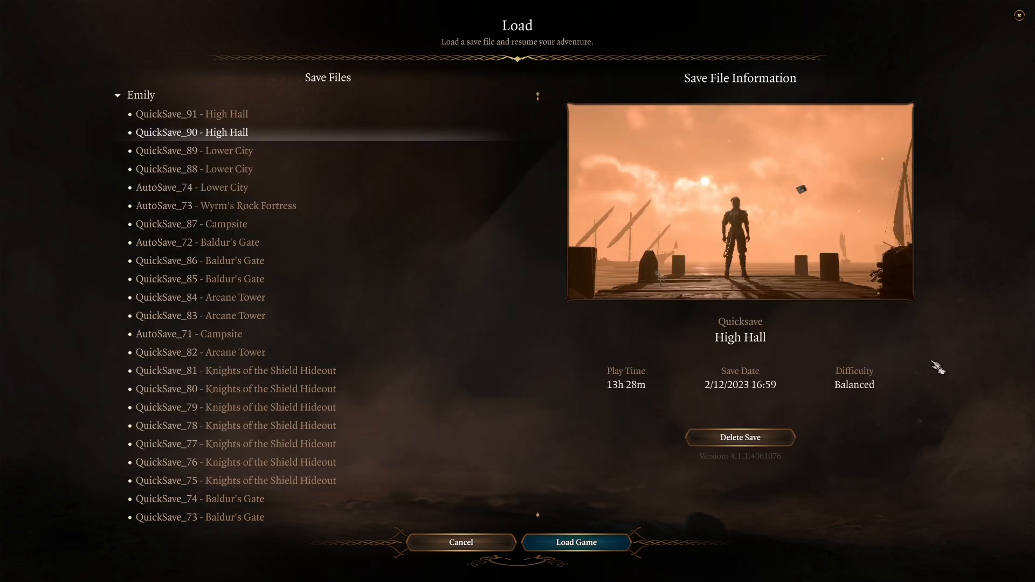
mouse_move(612, 572)
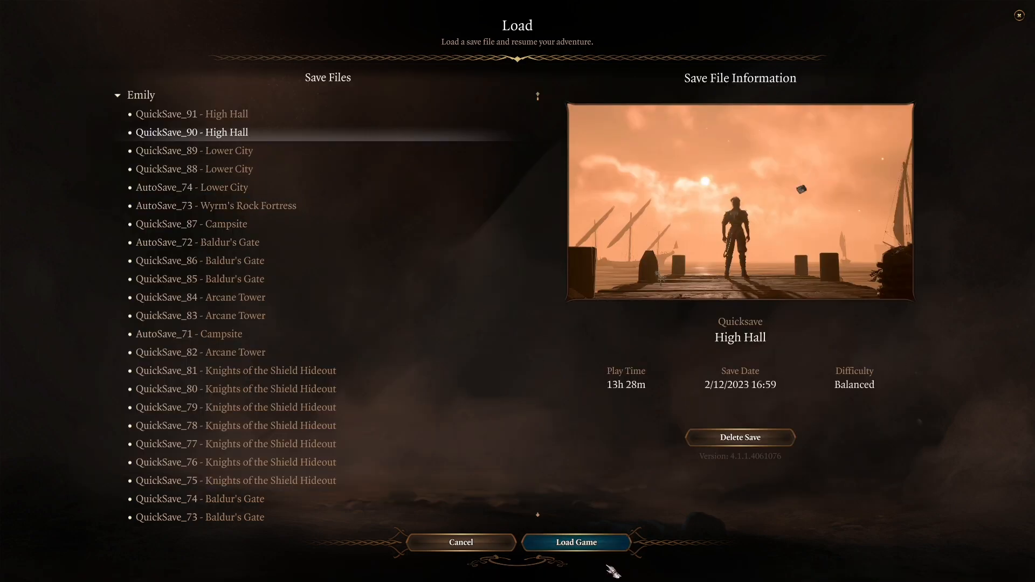
left_click(576, 542)
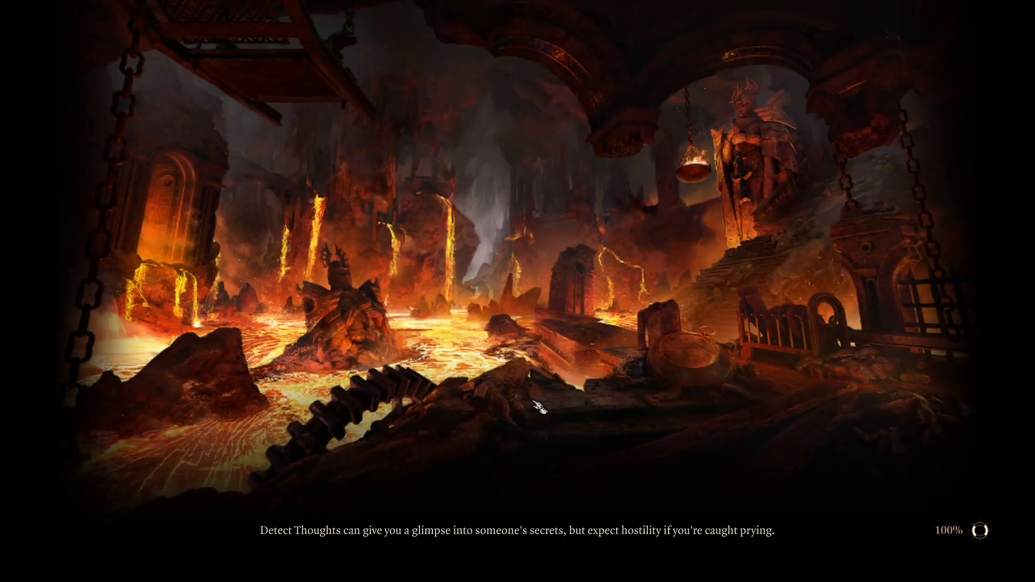
mouse_move(539, 399)
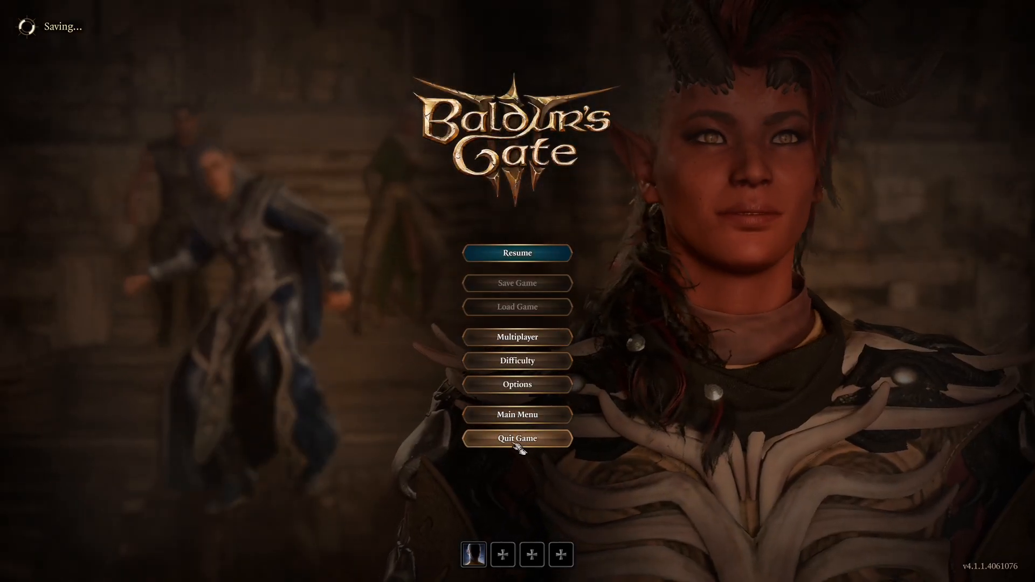
left_click(516, 439)
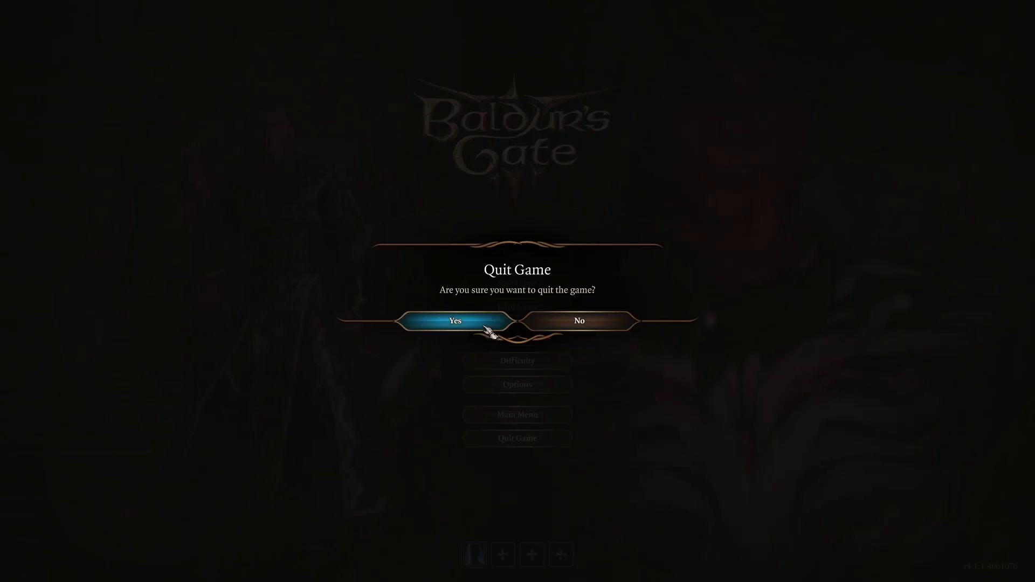
left_click(454, 321)
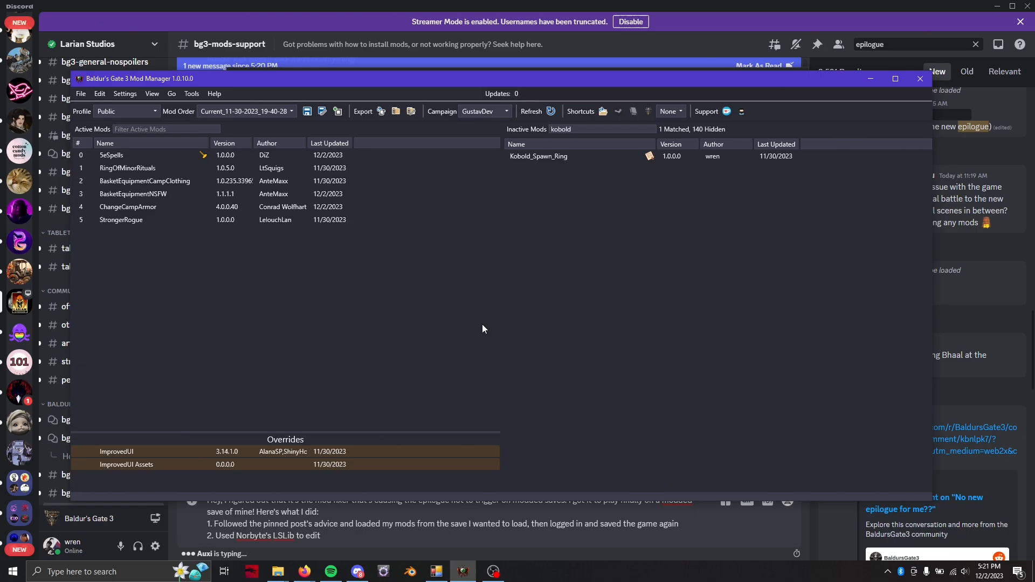
mouse_move(435, 572)
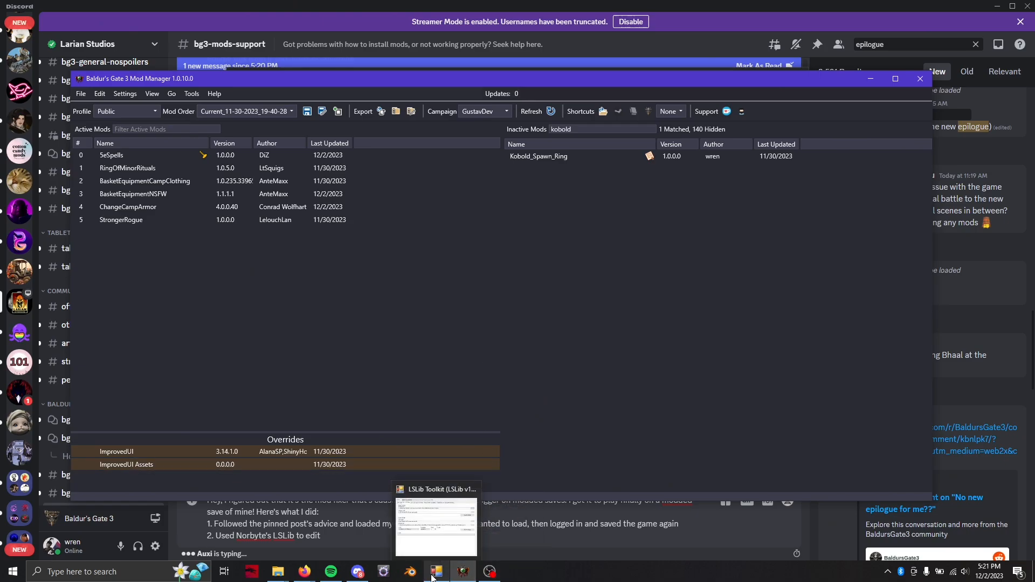
Maximize LSLib Toolkit on its PAK / LSV Tools tab, then return to the Mod Manager.
left_click(434, 525)
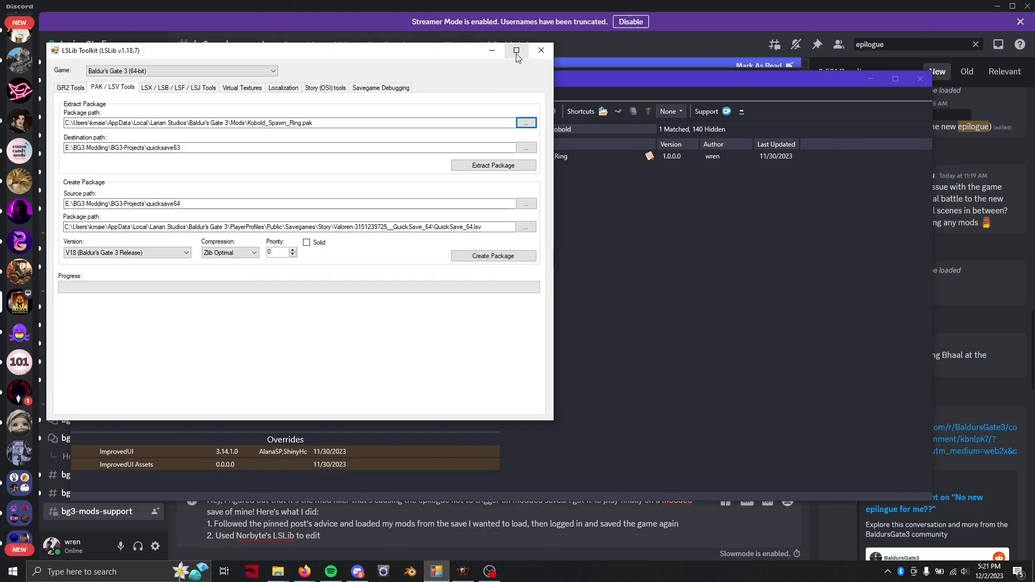
left_click(516, 50)
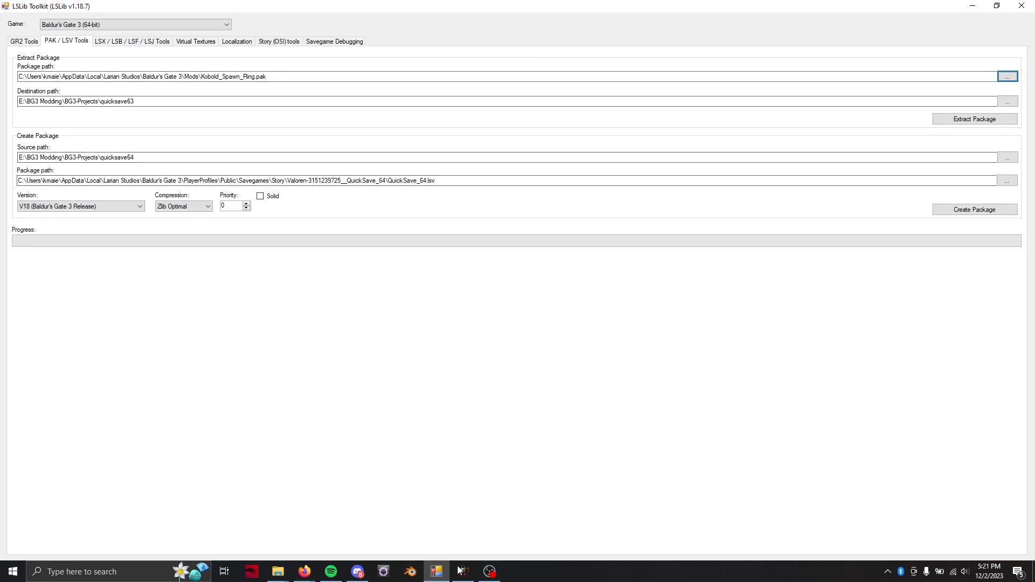
left_click(462, 571)
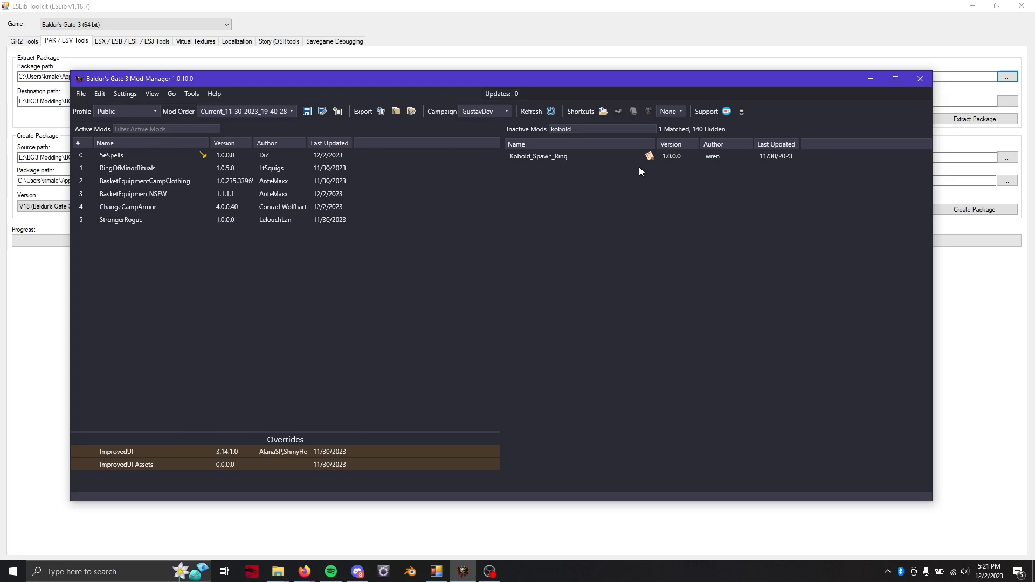
mouse_move(649, 156)
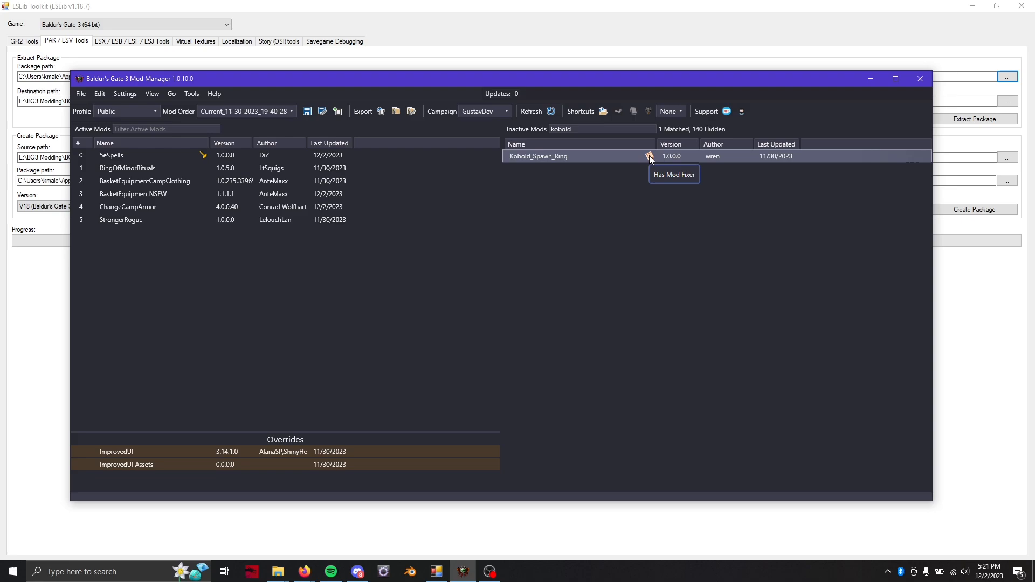
mouse_move(272, 476)
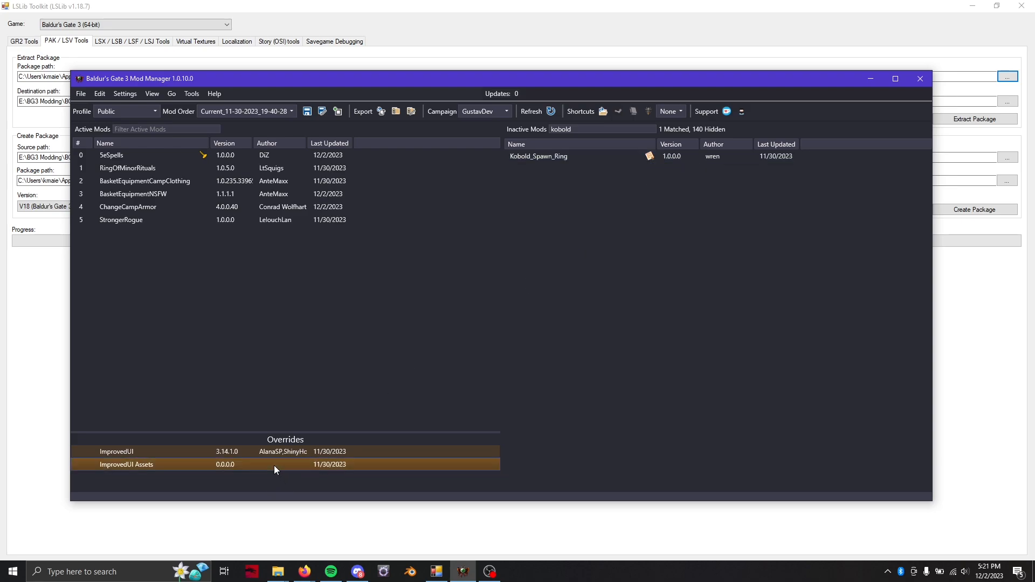
Select Kobold_Spawn_Ring in the inactive mods list to view its details.
left_click(538, 155)
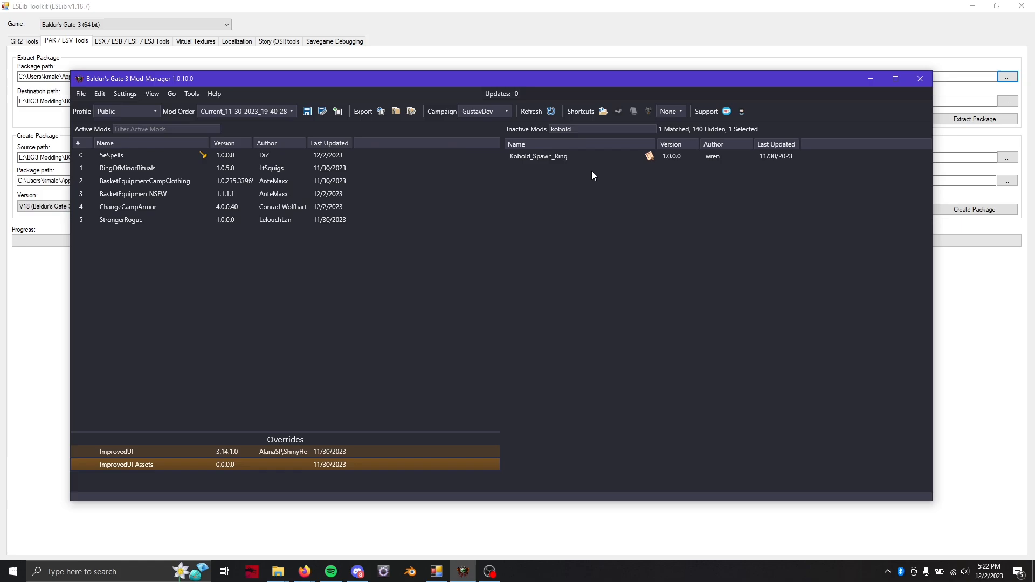
mouse_move(649, 156)
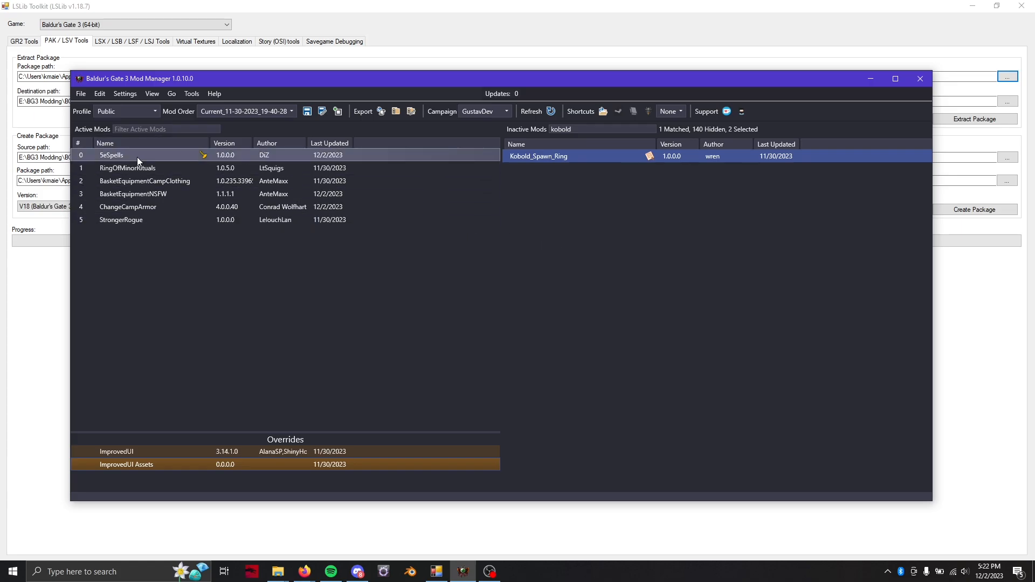
mouse_move(127, 168)
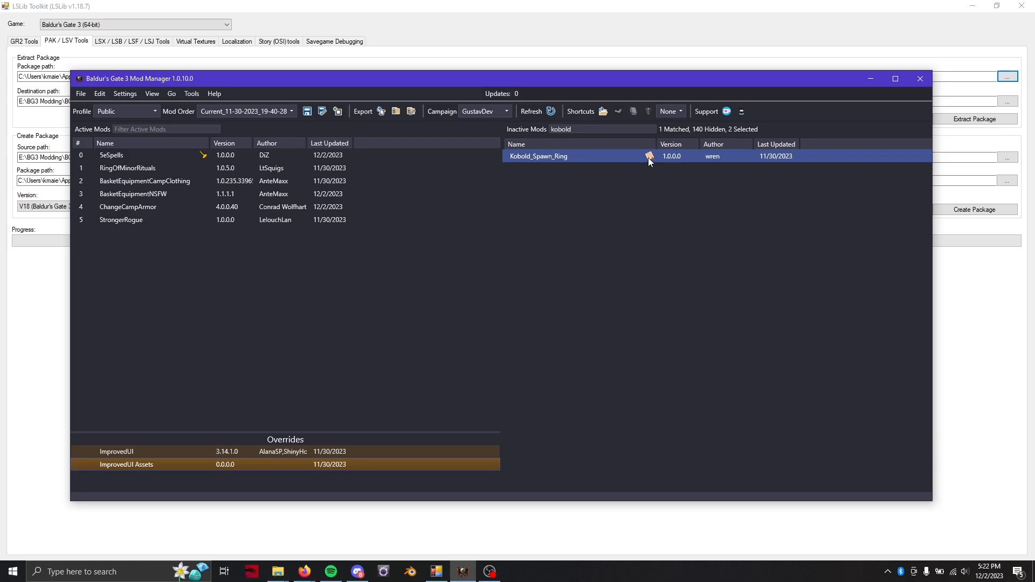
mouse_move(617, 159)
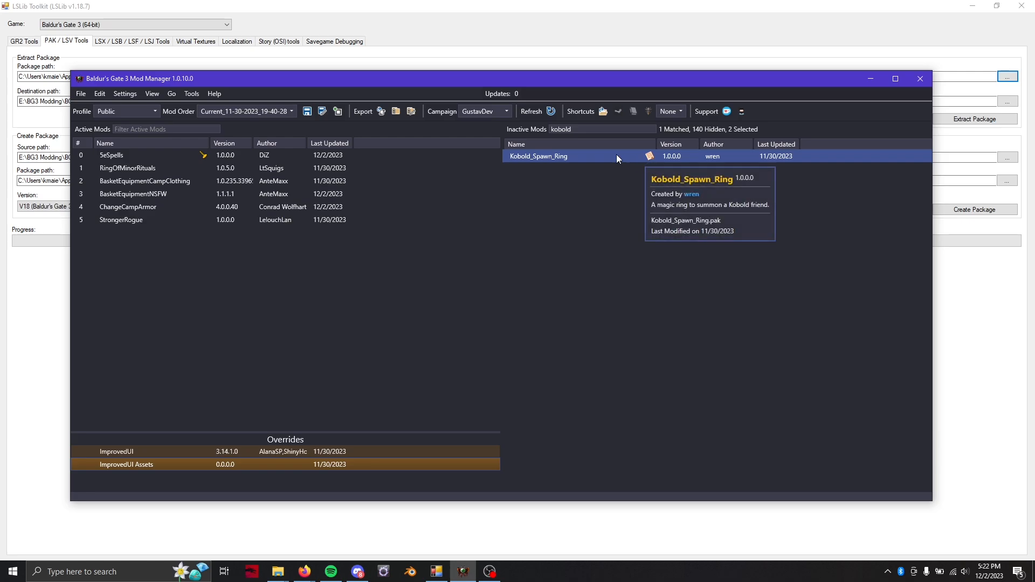
mouse_move(649, 156)
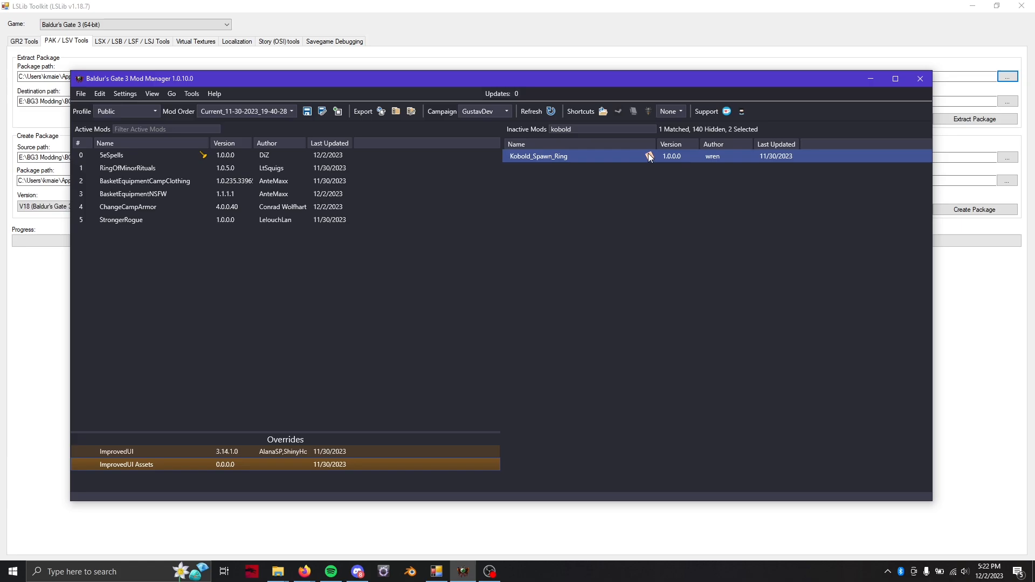
mouse_move(583, 170)
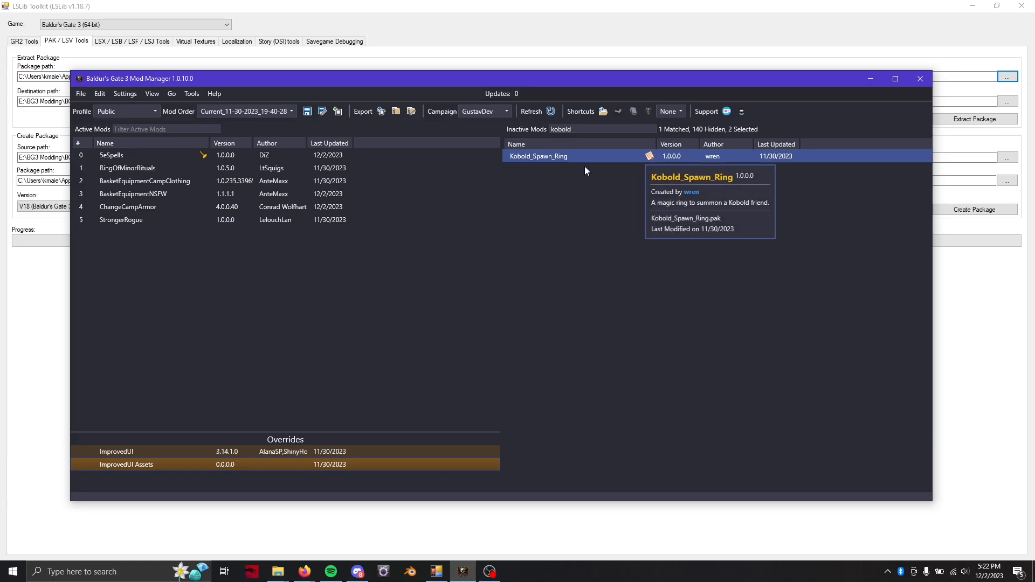
mouse_move(569, 163)
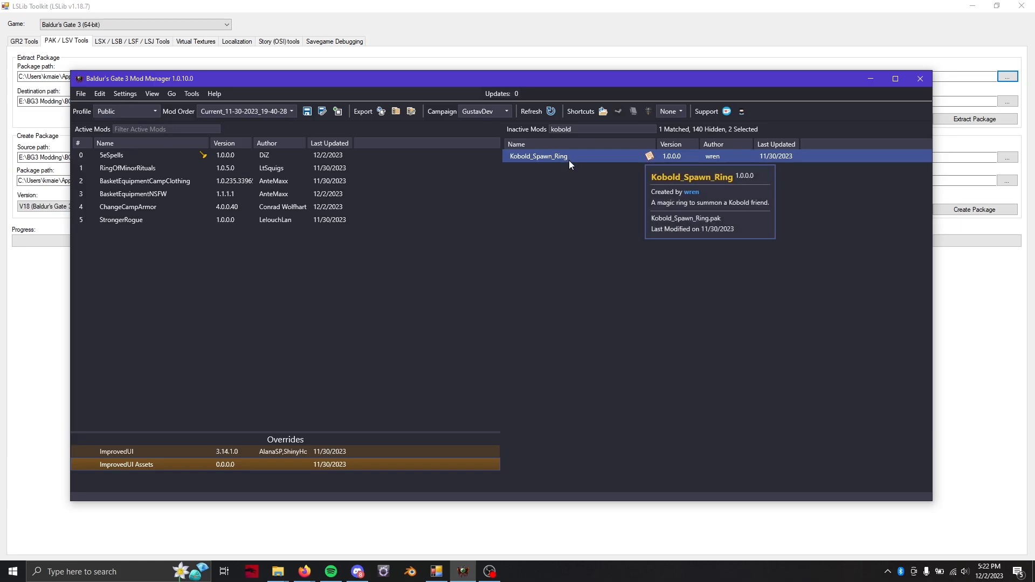
Use Go > Open Mods Folder and locate Kobold_Spawn_Ring.pak in Explorer.
left_click(171, 93)
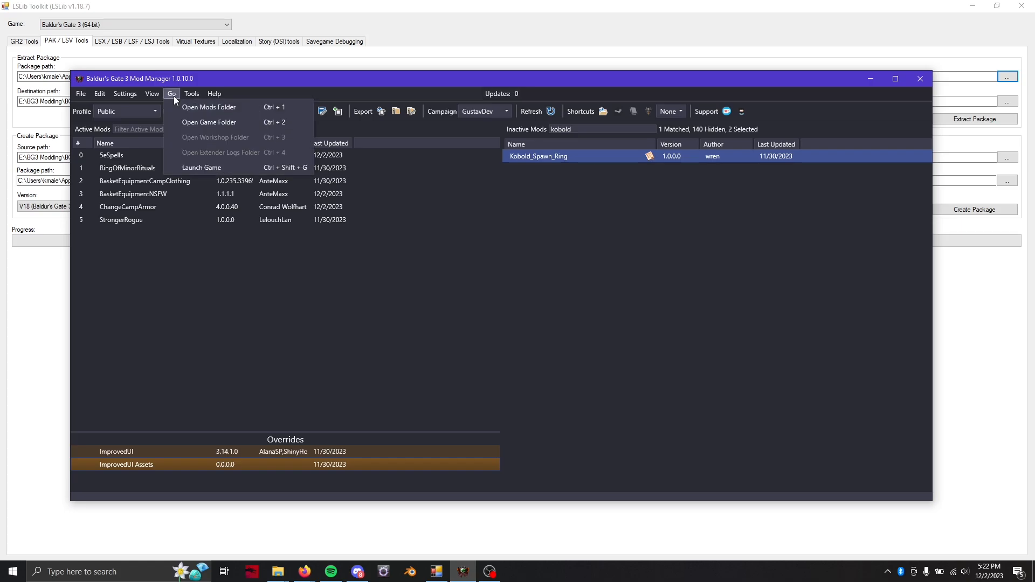
left_click(208, 107)
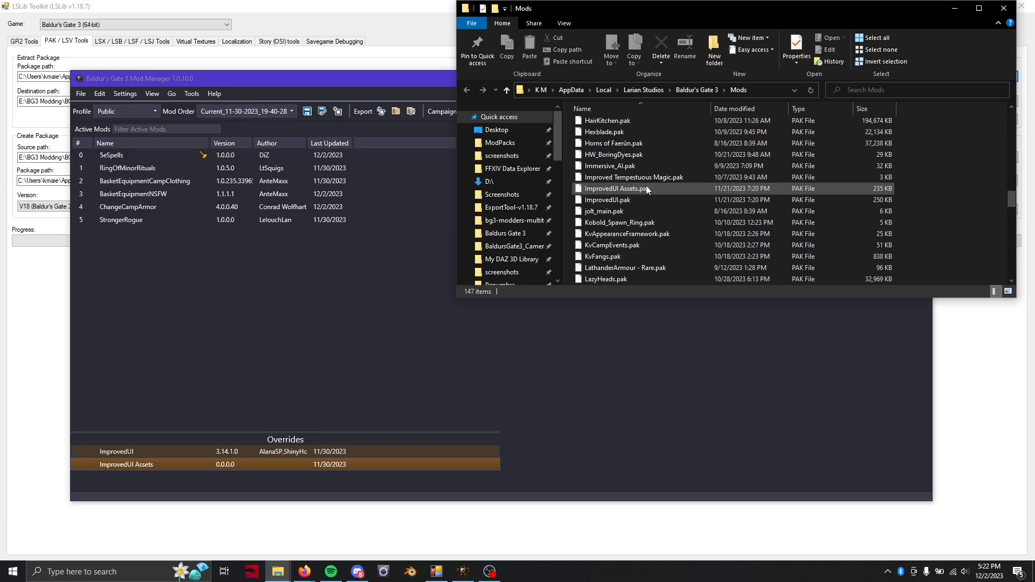
scroll("down", 3)
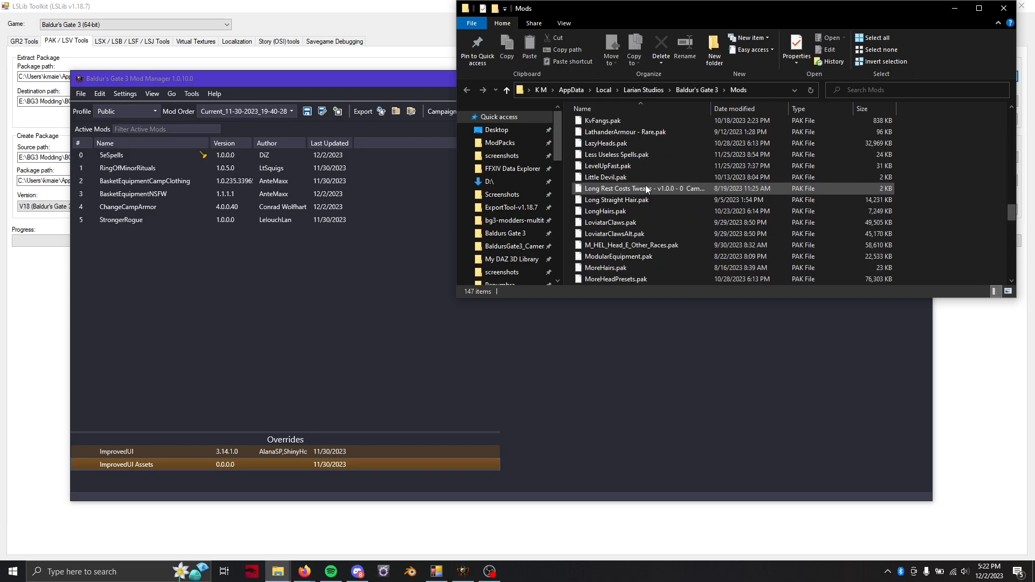
scroll("down", 3)
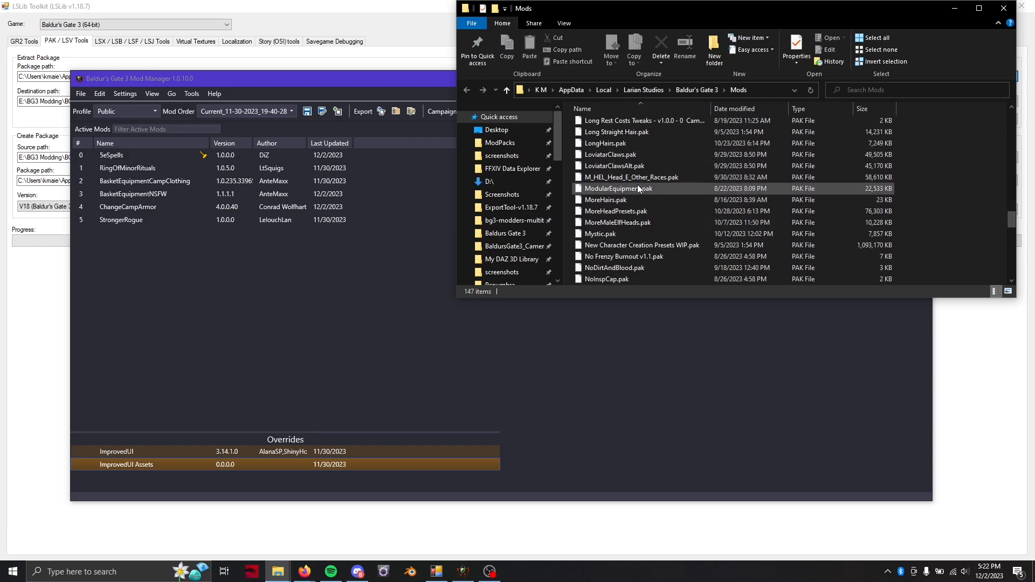
scroll("up", 3)
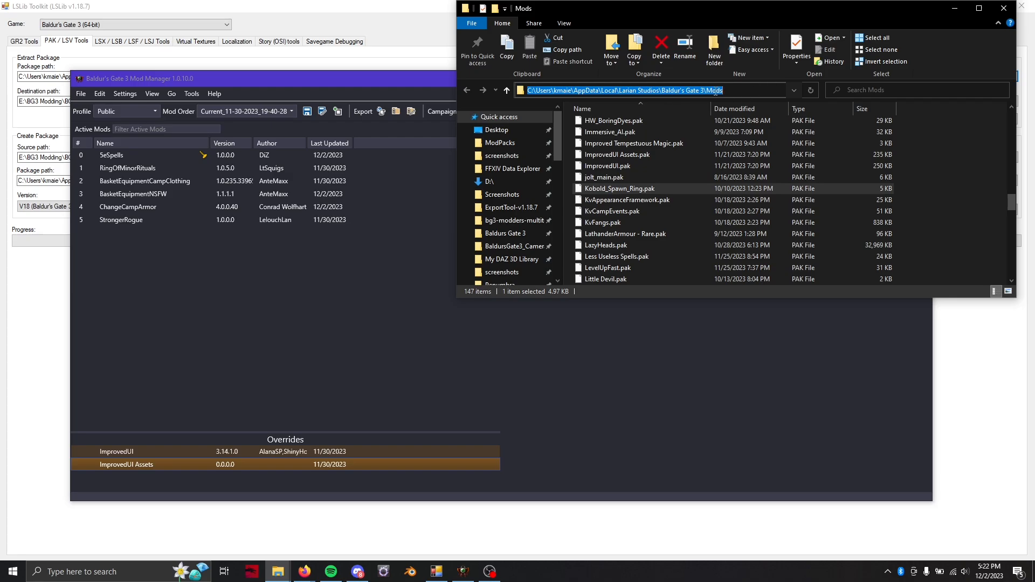
mouse_move(954, 309)
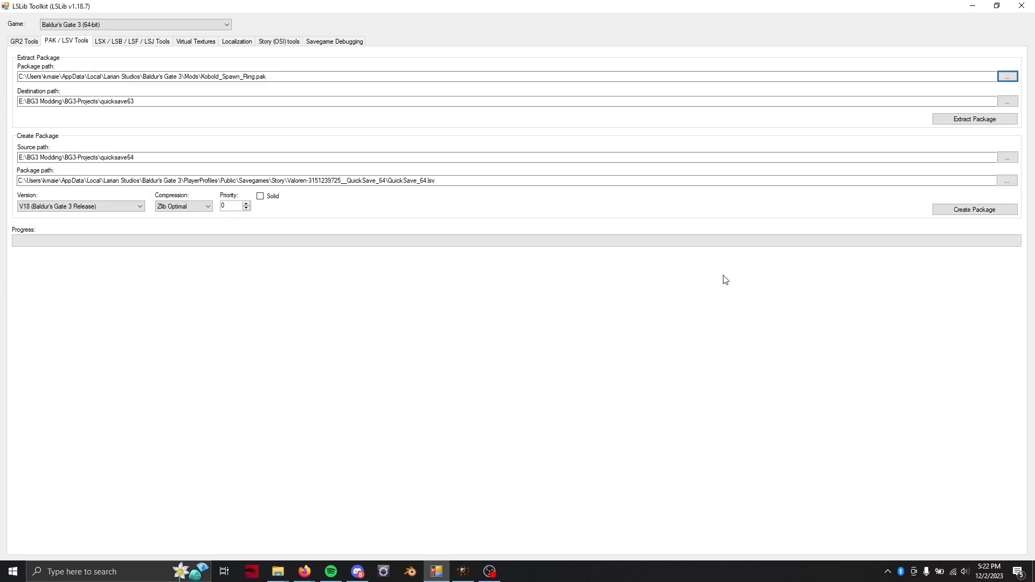
mouse_move(436, 571)
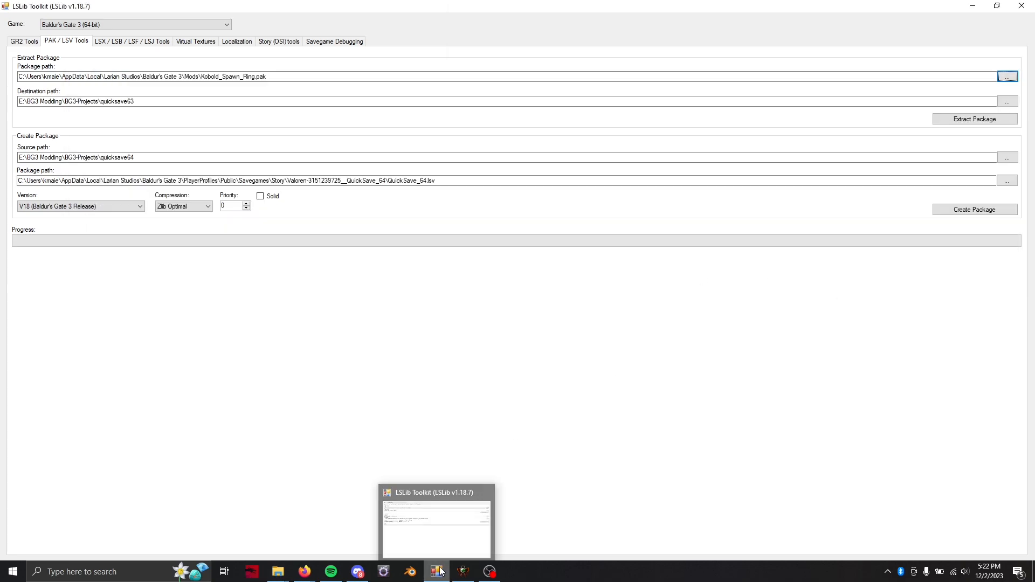
mouse_move(304, 571)
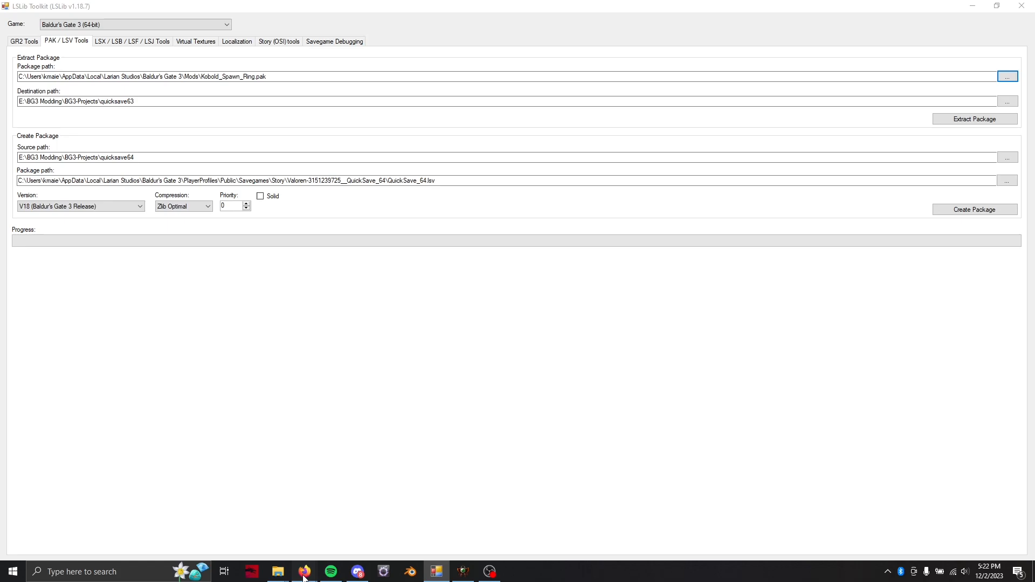
View the lslib GitHub releases page showing v1.18.7, then return to LSLib Toolkit.
left_click(304, 572)
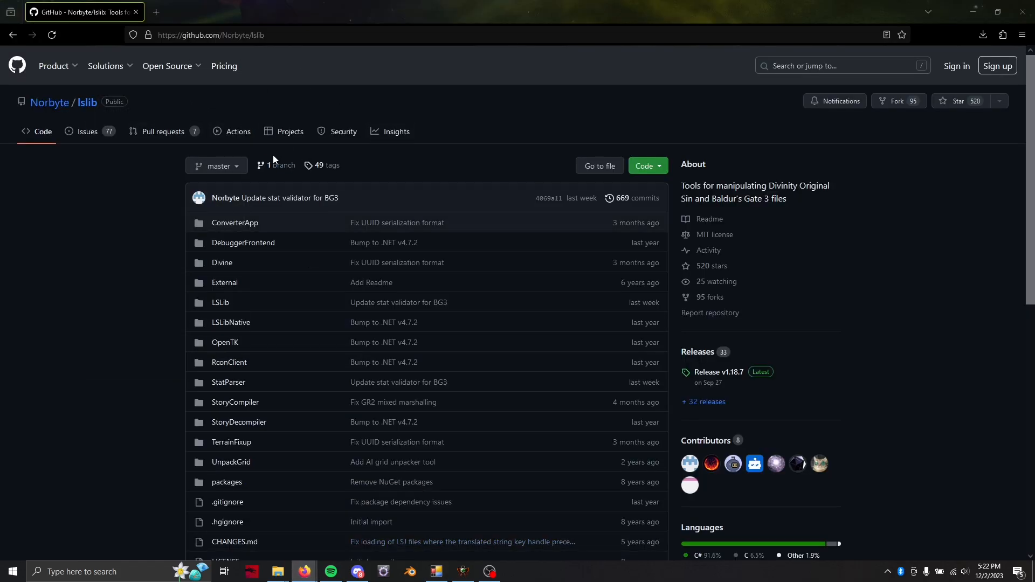
scroll("down", 3)
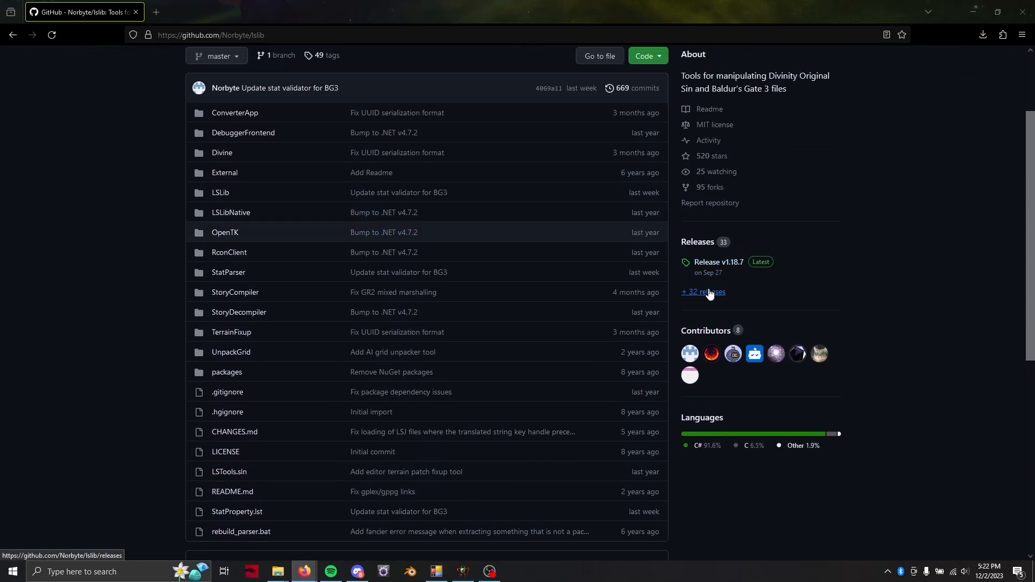
left_click(702, 292)
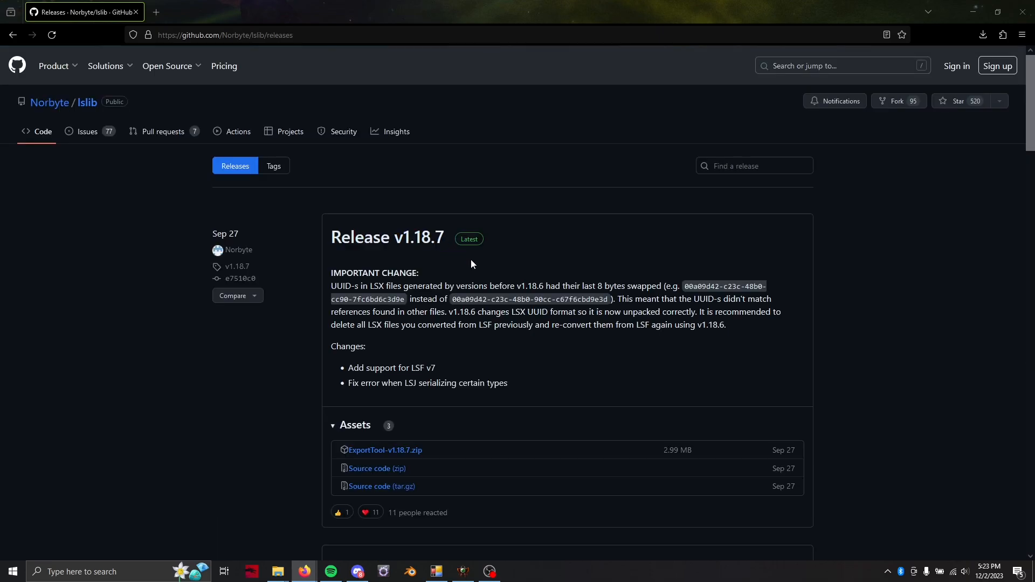
left_click(436, 571)
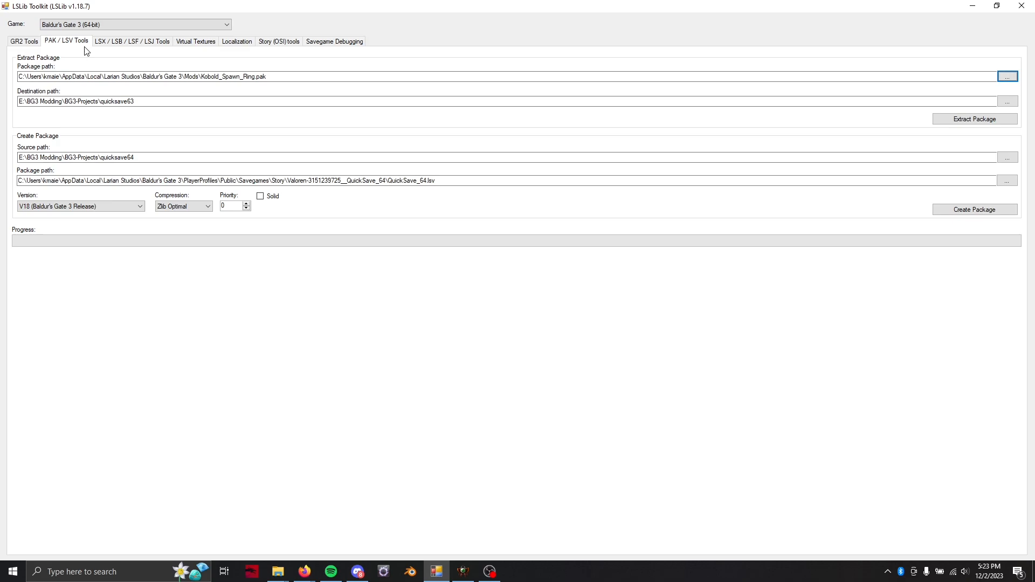
mouse_move(69, 51)
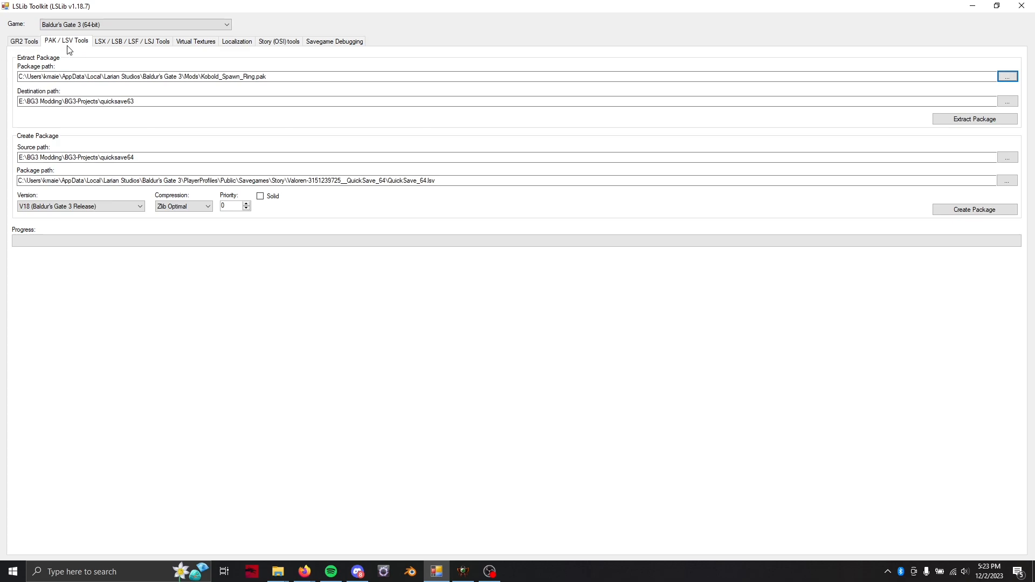
mouse_move(1007, 76)
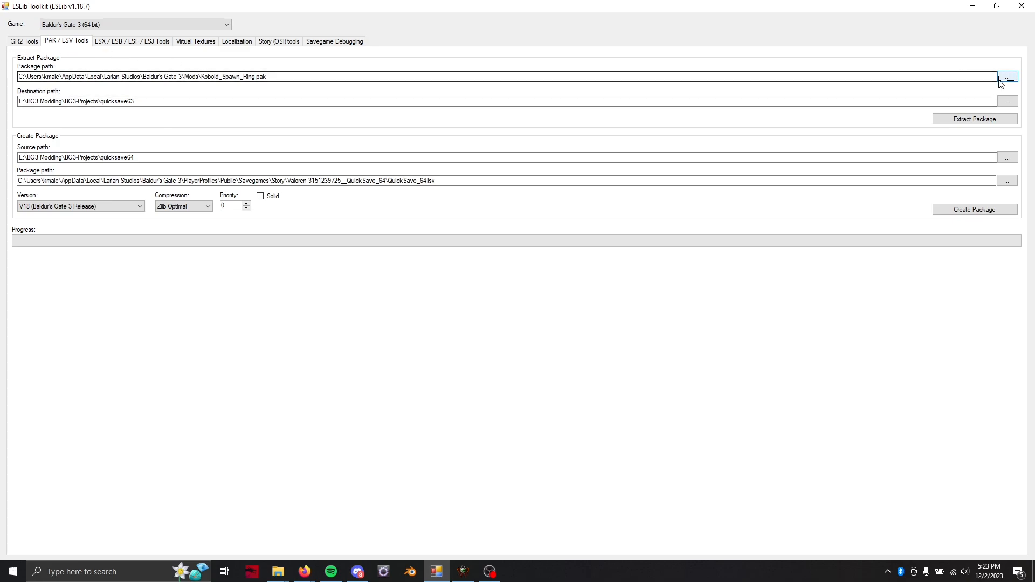
left_click(1006, 76)
type("Kobold_Spawn_Ring")
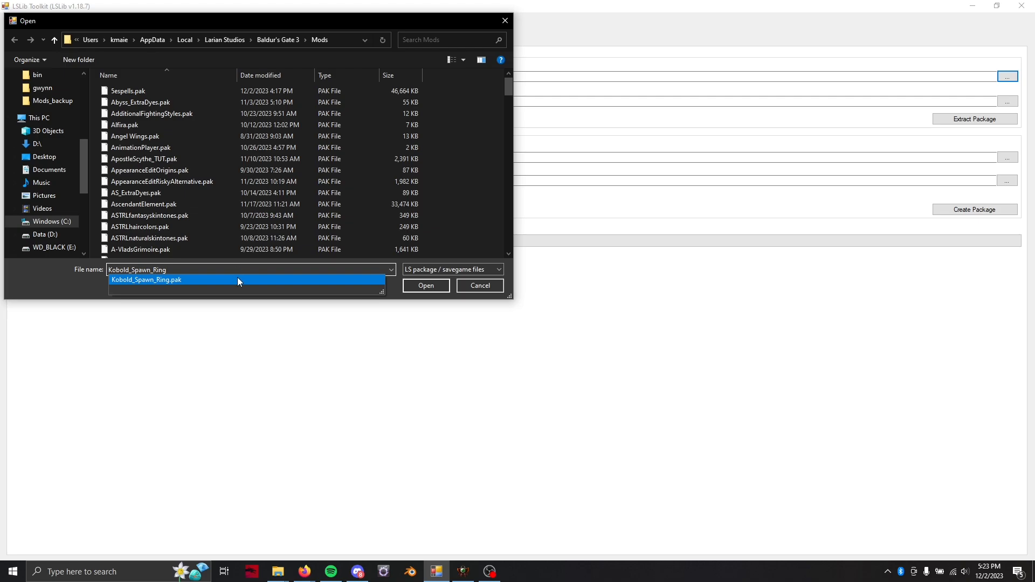
left_click(424, 285)
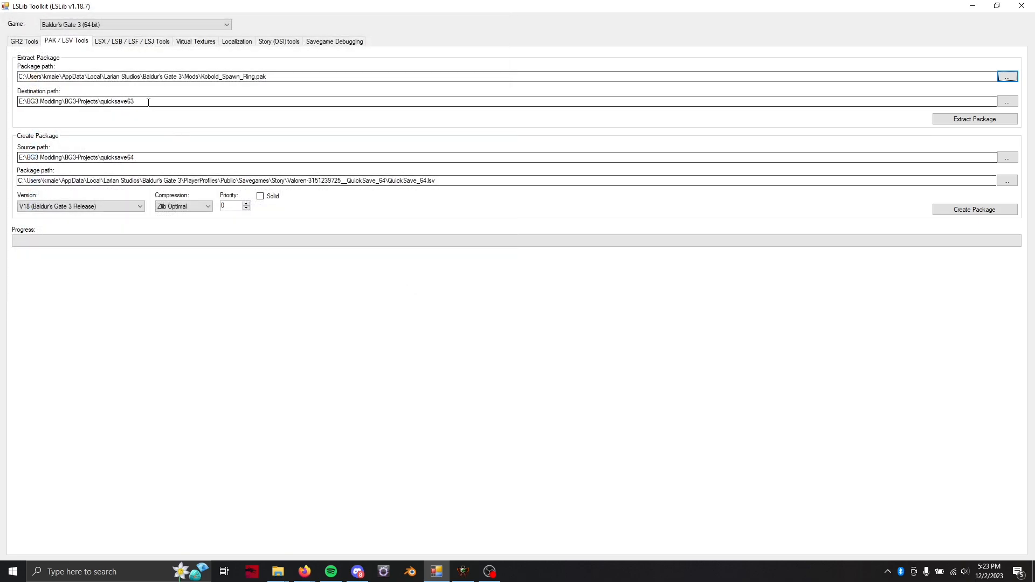
mouse_move(219, 104)
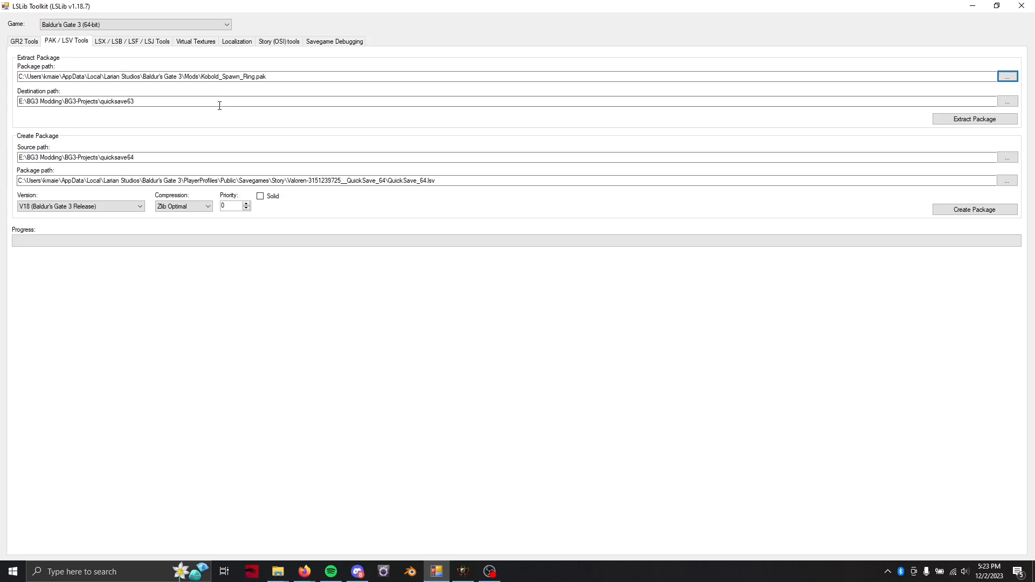
key("Alt+Tab")
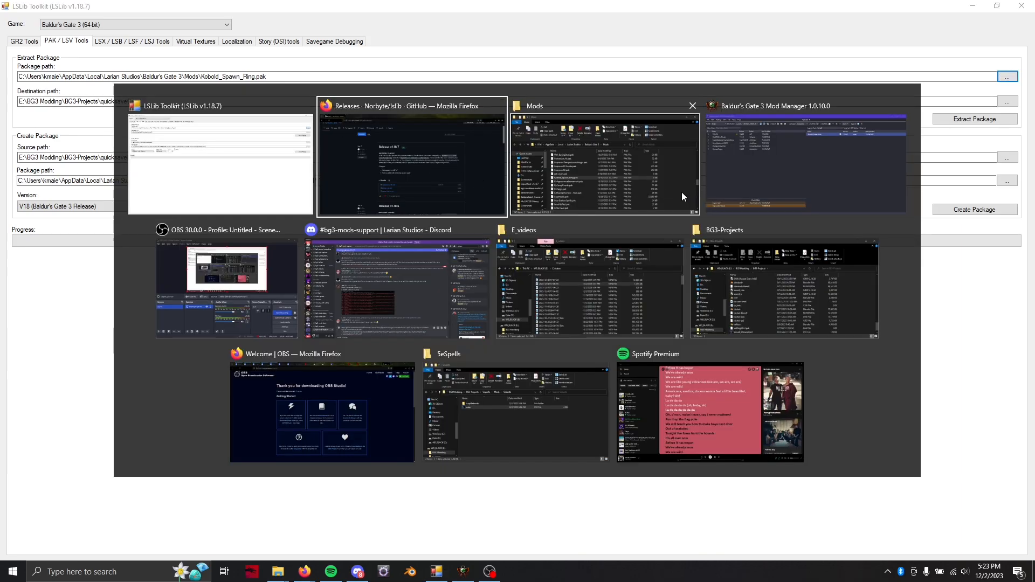
Create a new folder named kobold_ring_unfixed inside BG3-Projects.
left_click(604, 159)
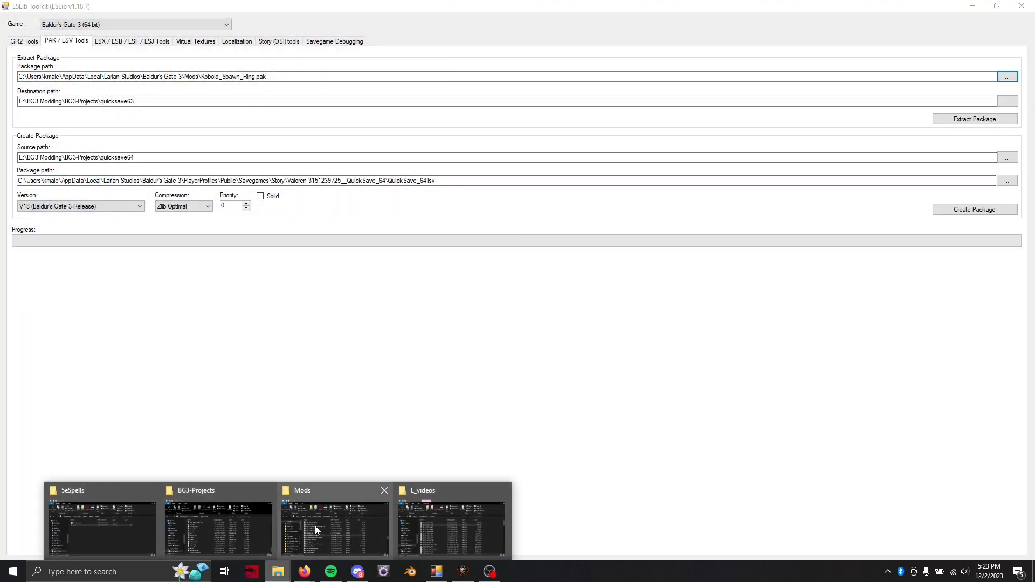
left_click(218, 525)
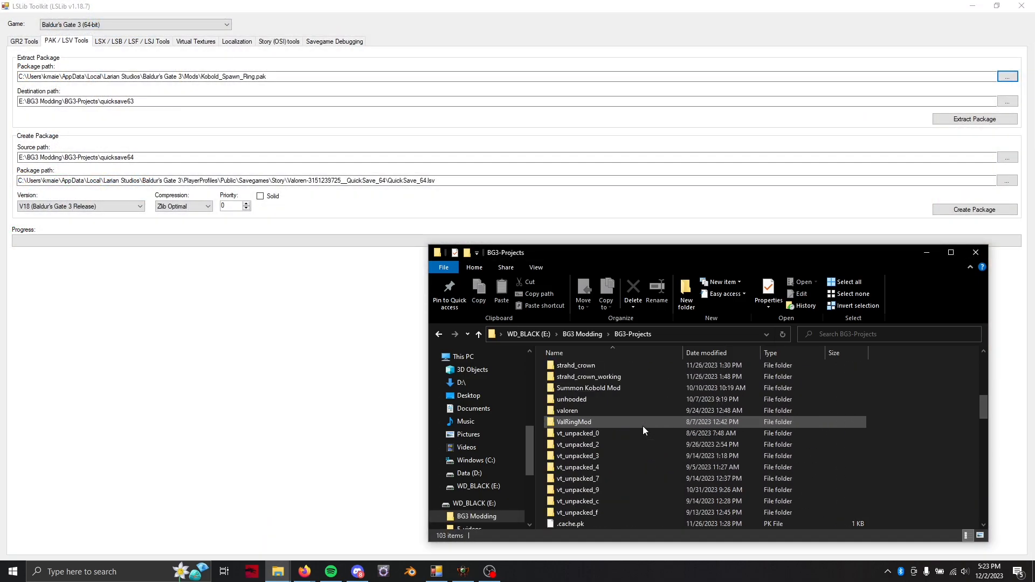
right_click(643, 429)
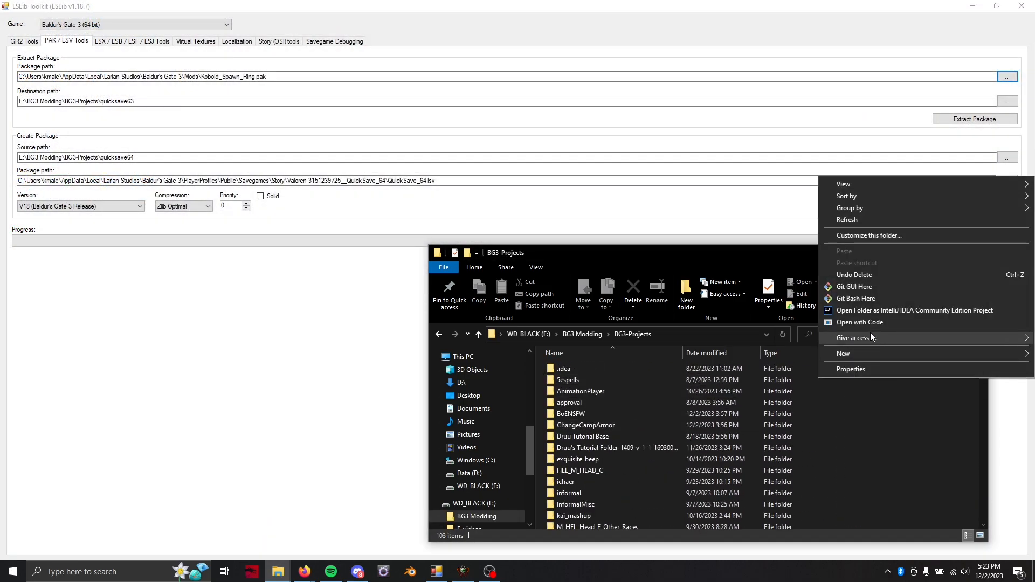
left_click(843, 353)
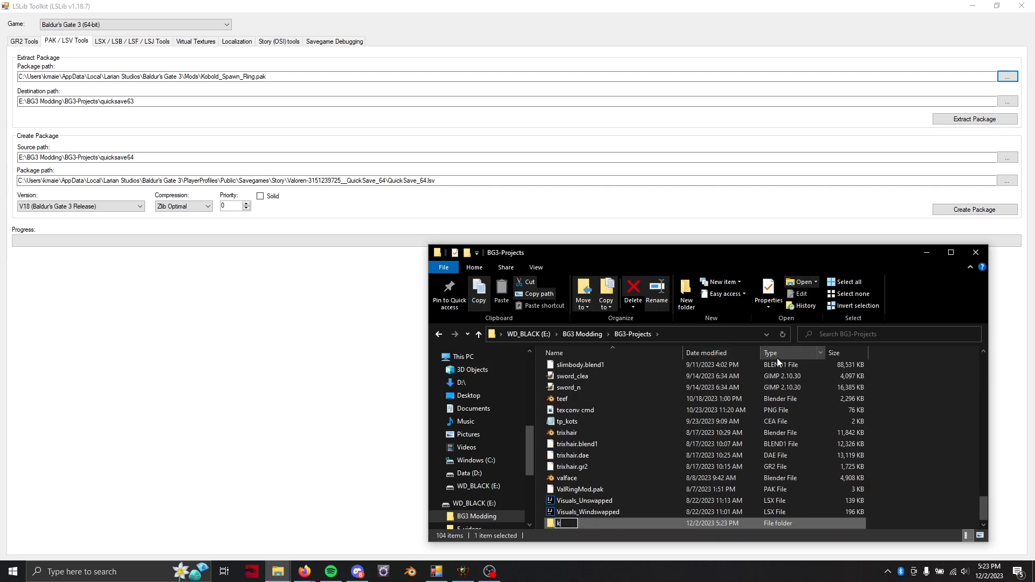
type("obold_ring")
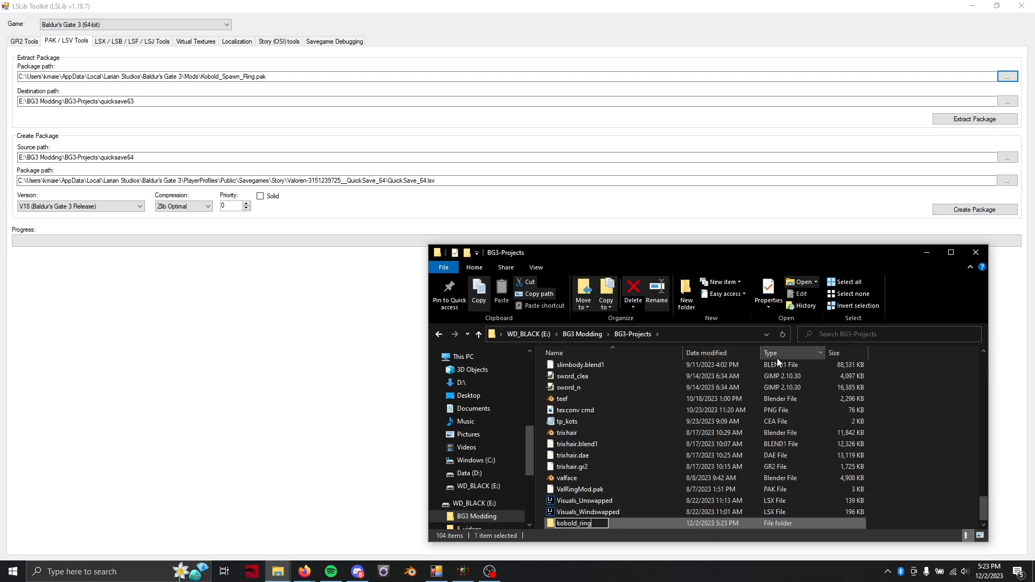
type("_unfixed")
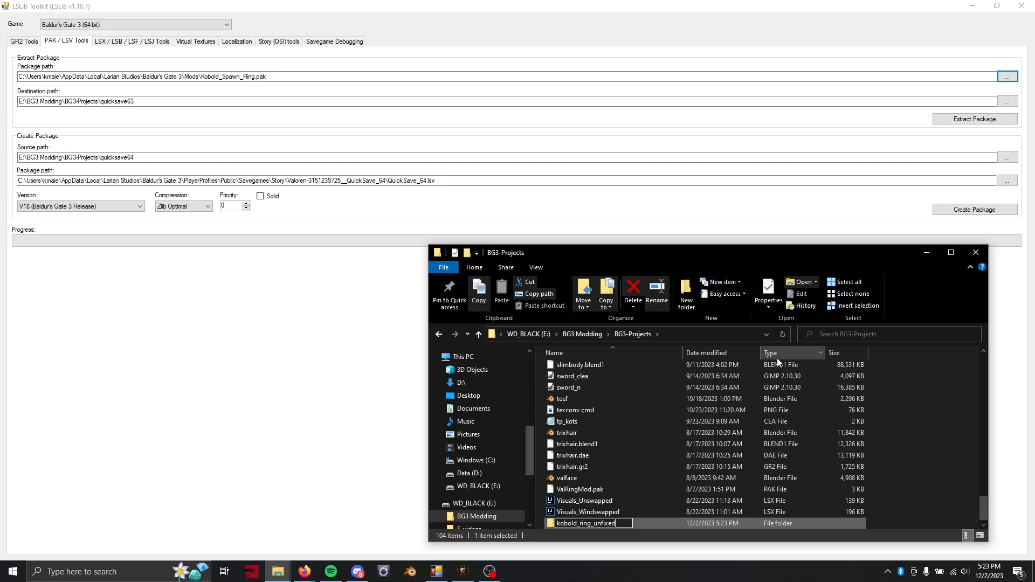
Extract Kobold_Spawn_Ring.pak into kobold_ring_unfixed and dismiss the success message.
double_click(586, 523)
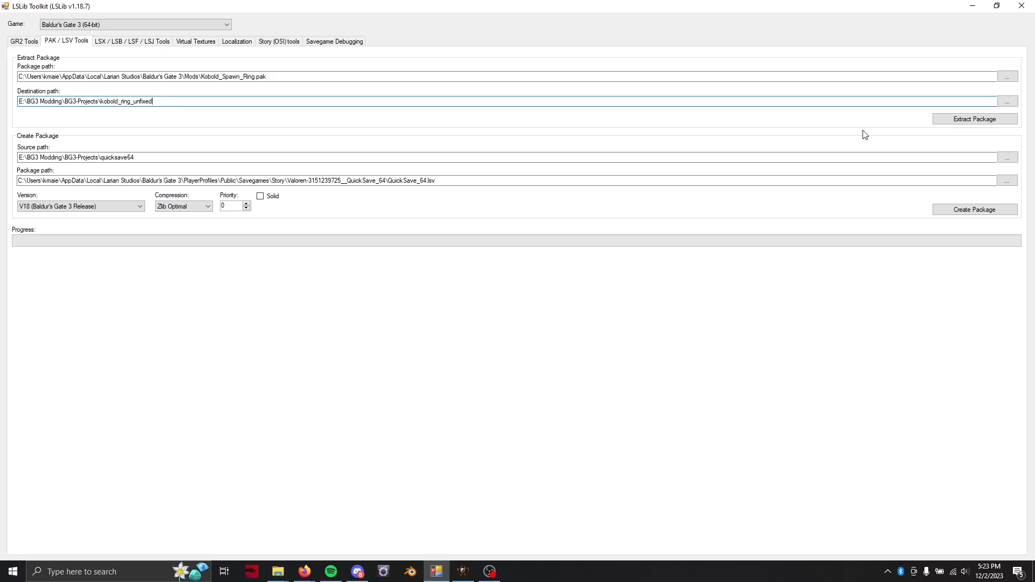
left_click(974, 118)
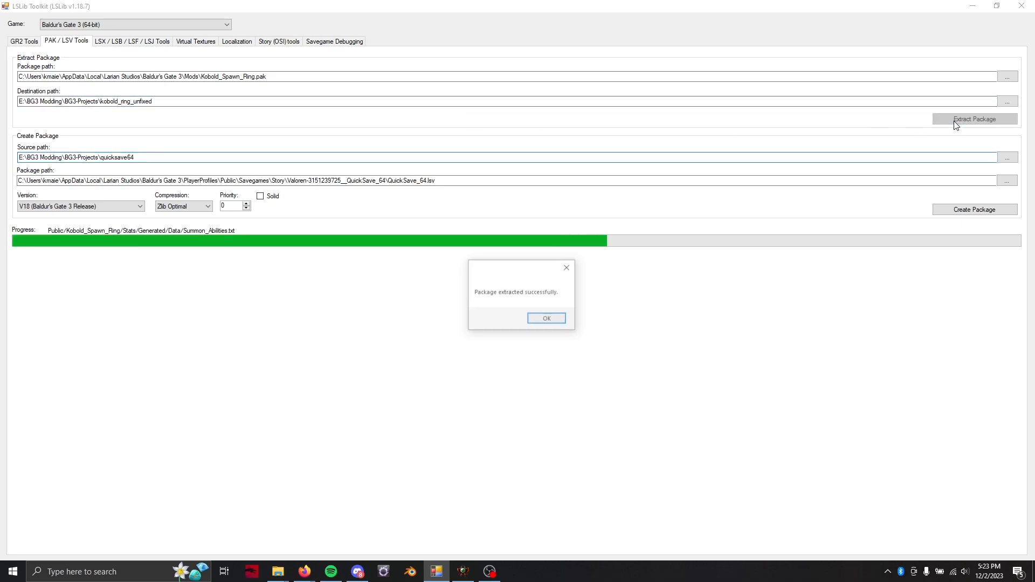
left_click(546, 317)
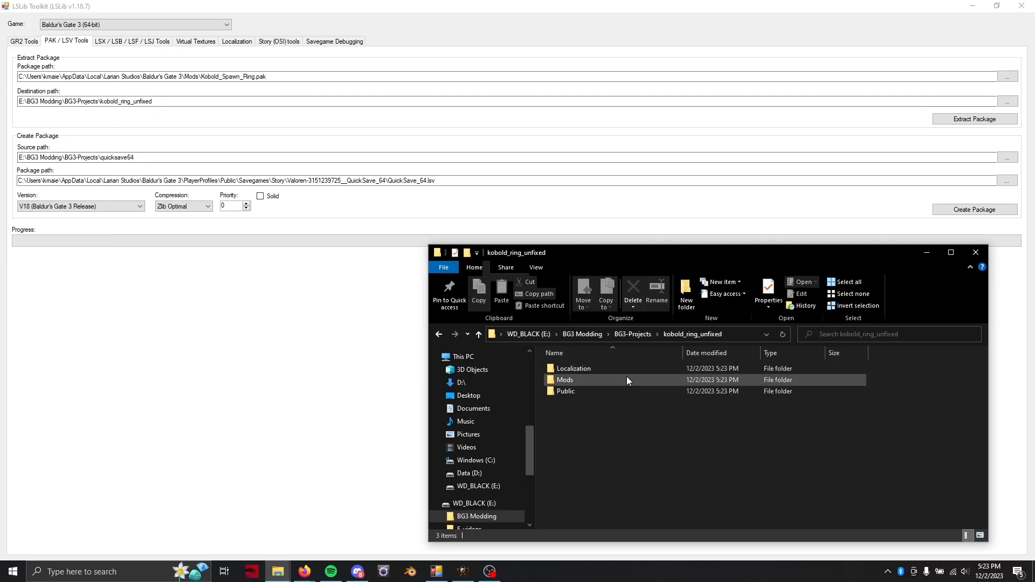
mouse_move(627, 380)
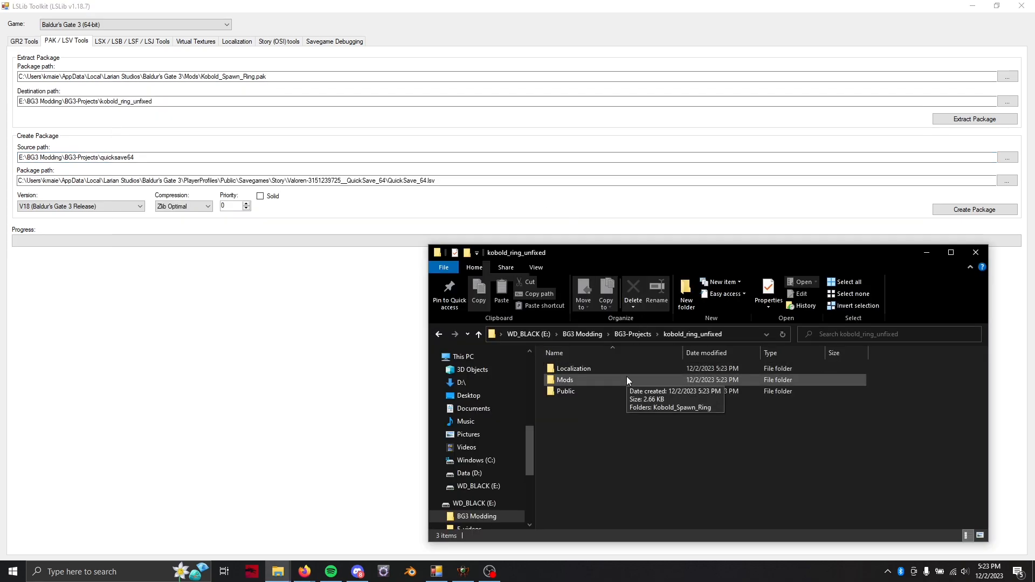
mouse_move(606, 386)
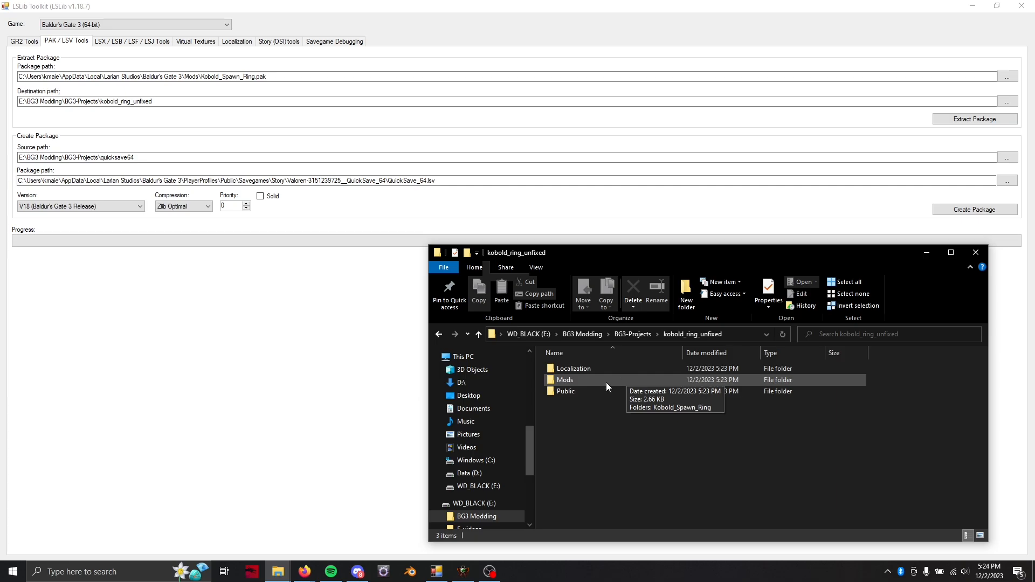
Browse Mods > Kobold_Spawn_Ring to see Story and meta, then copy the kobold_ring_unfixed path as package source.
double_click(564, 379)
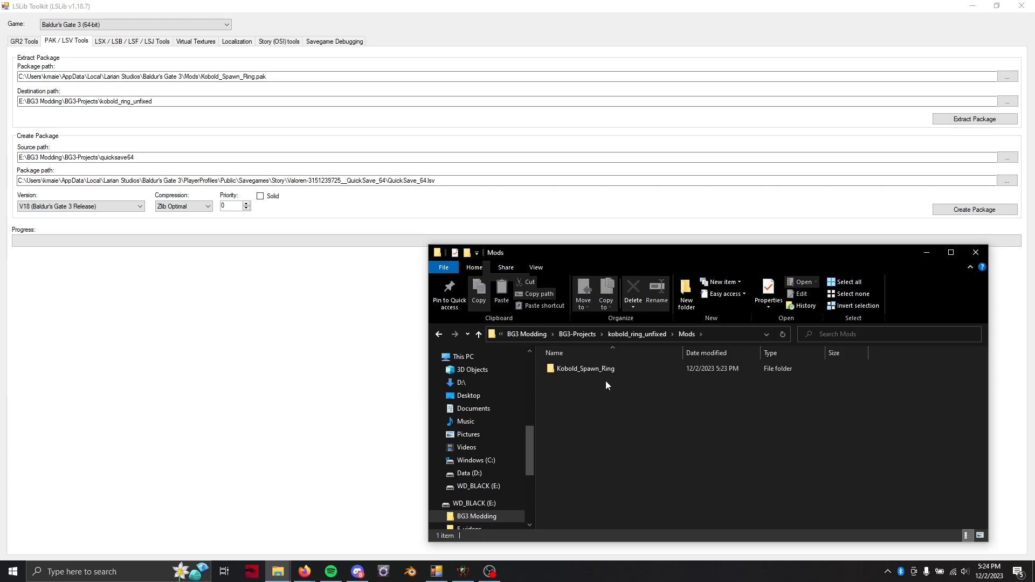
double_click(584, 368)
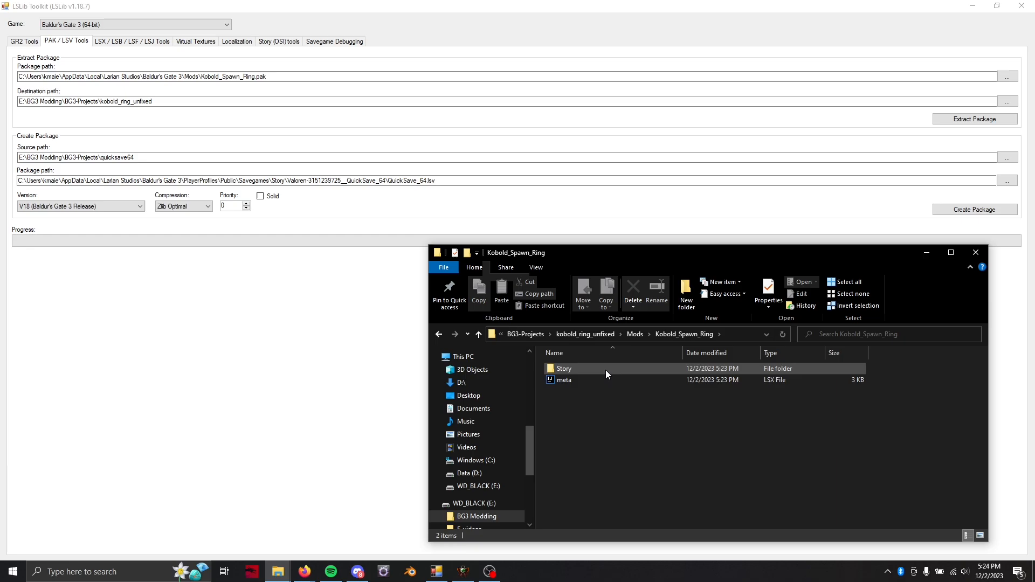
left_click(563, 369)
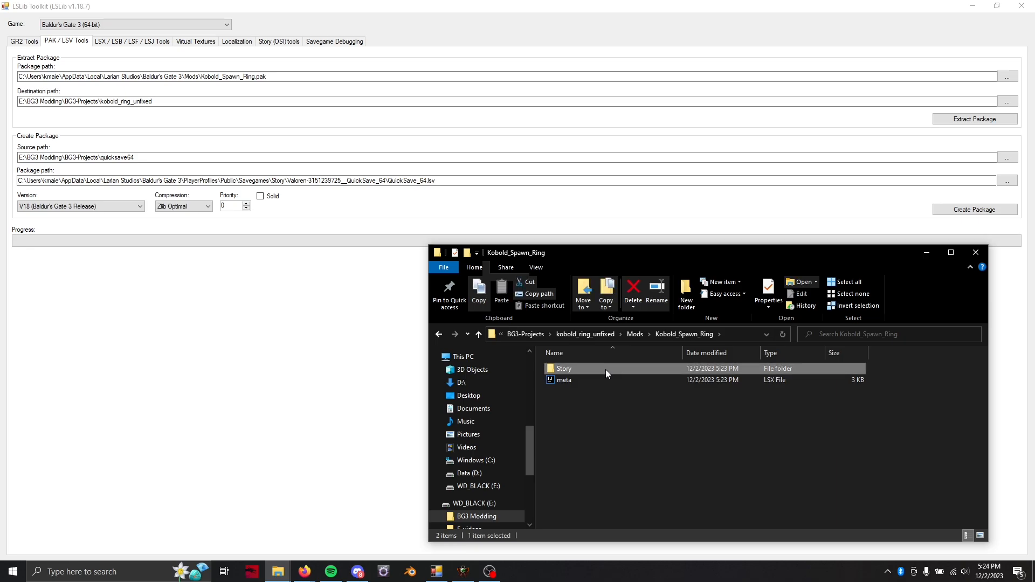
left_click(633, 289)
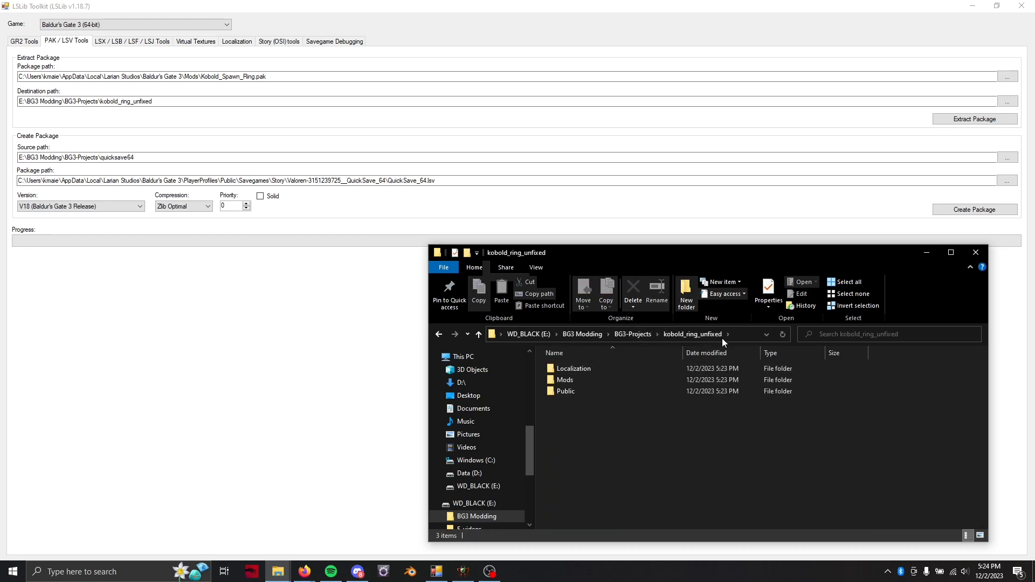
left_click(621, 334)
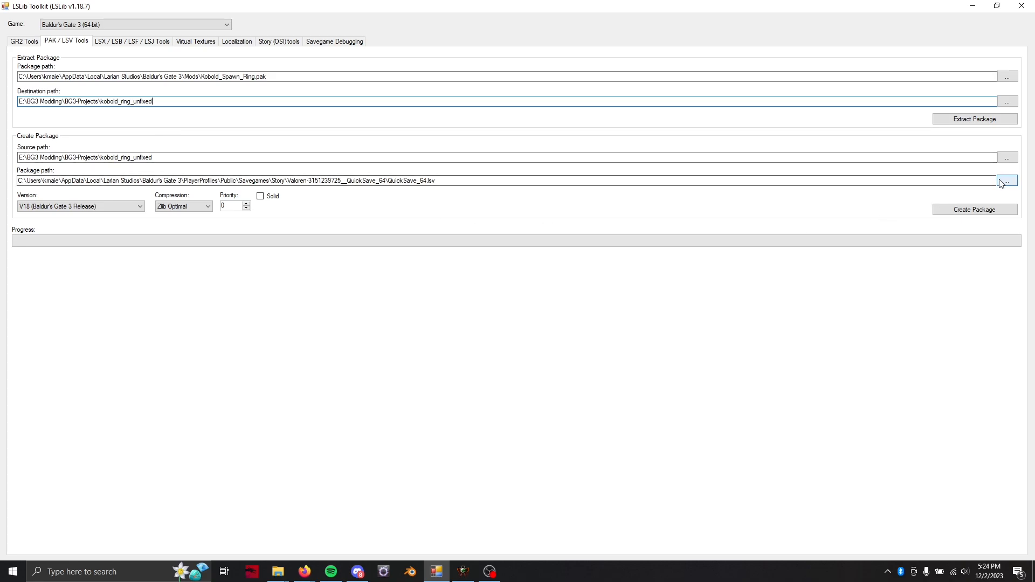
mouse_move(629, 174)
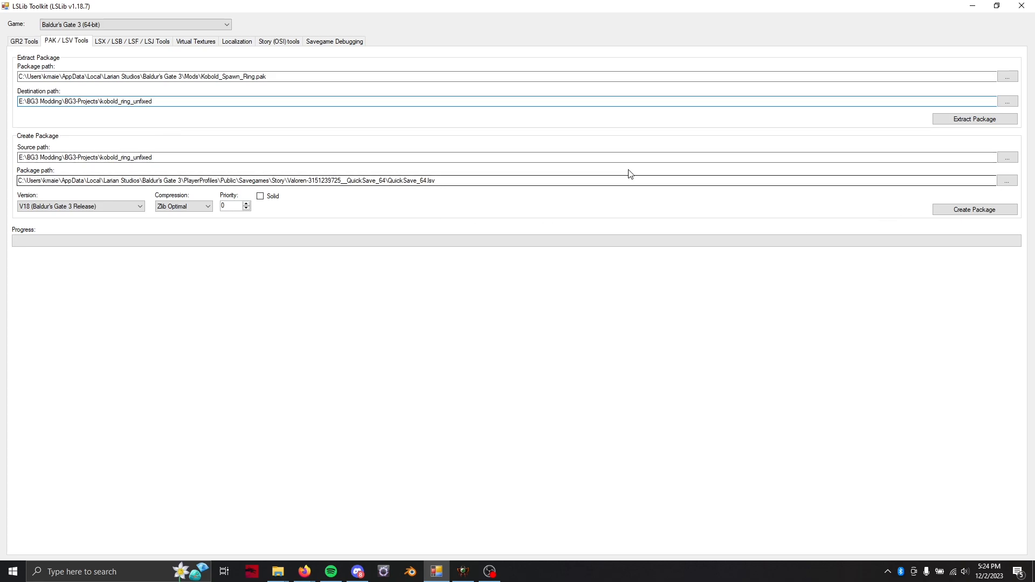
Set Package path to E:\BG3 Modding\BG3-Projects\Kobold_Spawn_Ring.pak and build the package.
type("E:\\BG3 Modding\\BG3-Projects\\kobold_ring_unfixed")
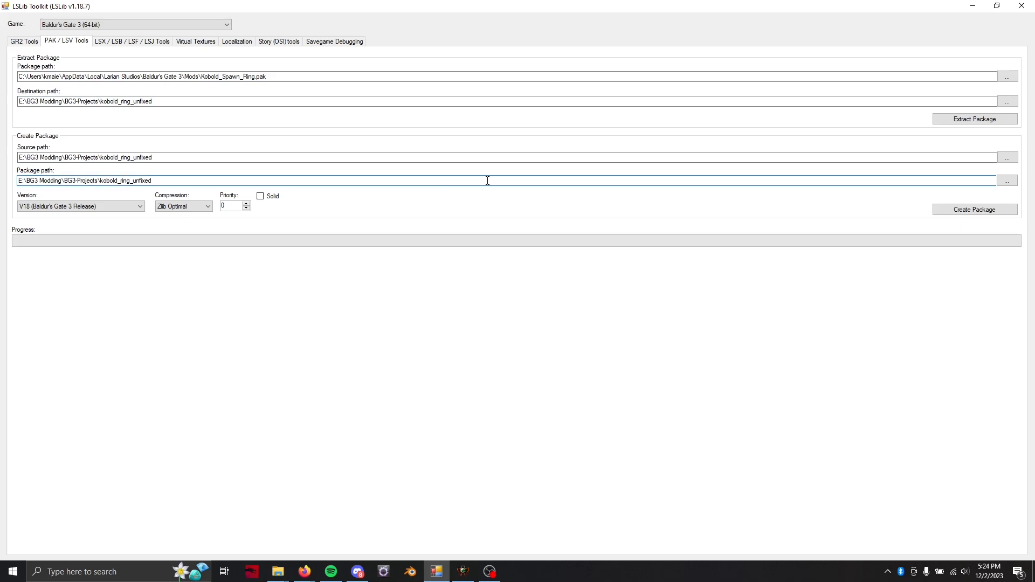
type(".pak")
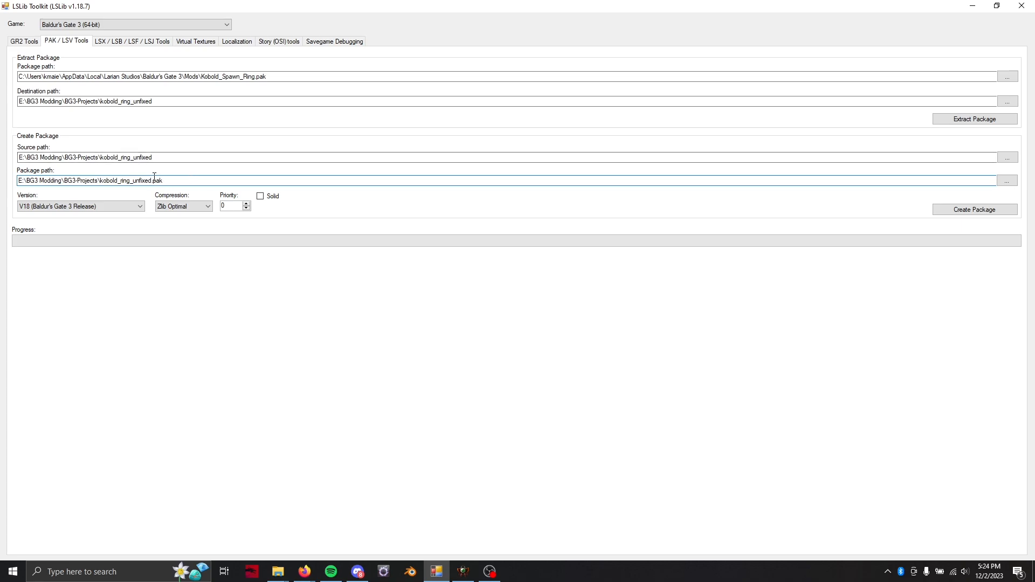
mouse_move(273, 445)
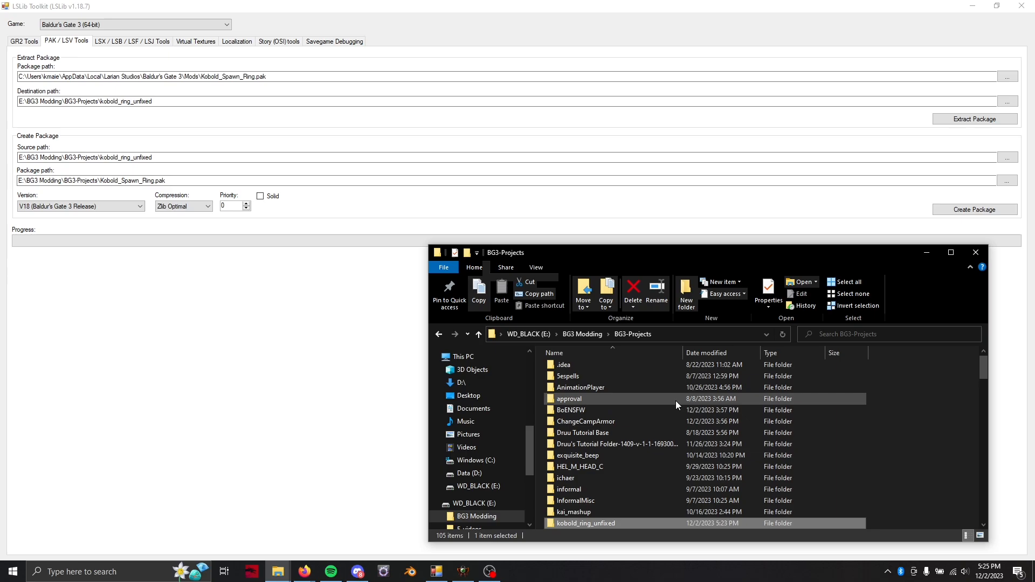
Sort BG3-Projects by date to find the new Kobold_Spawn_Ring.pak, then open BG3 Mod Manager.
scroll("down", 3)
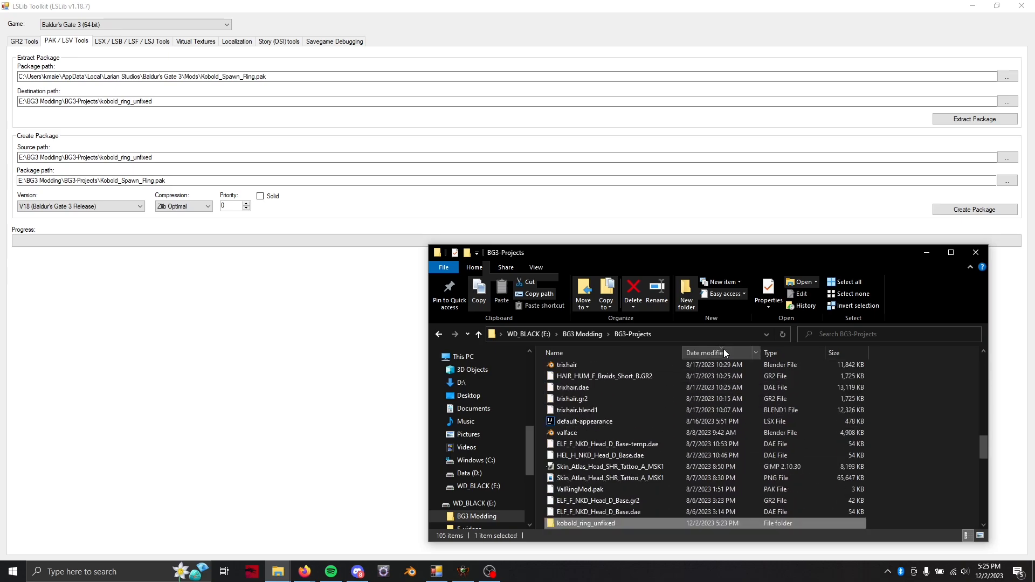
left_click(705, 352)
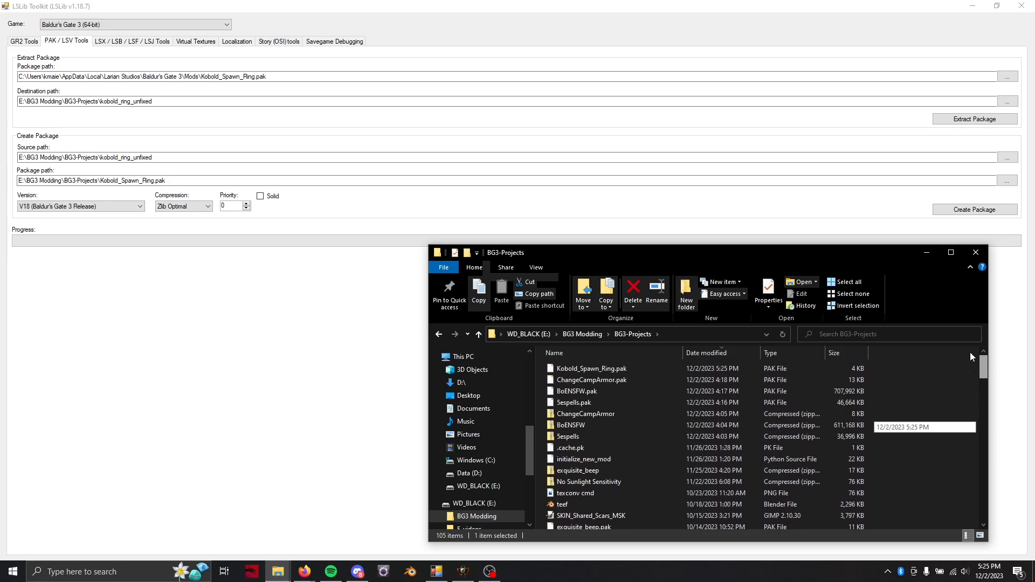
left_click(590, 368)
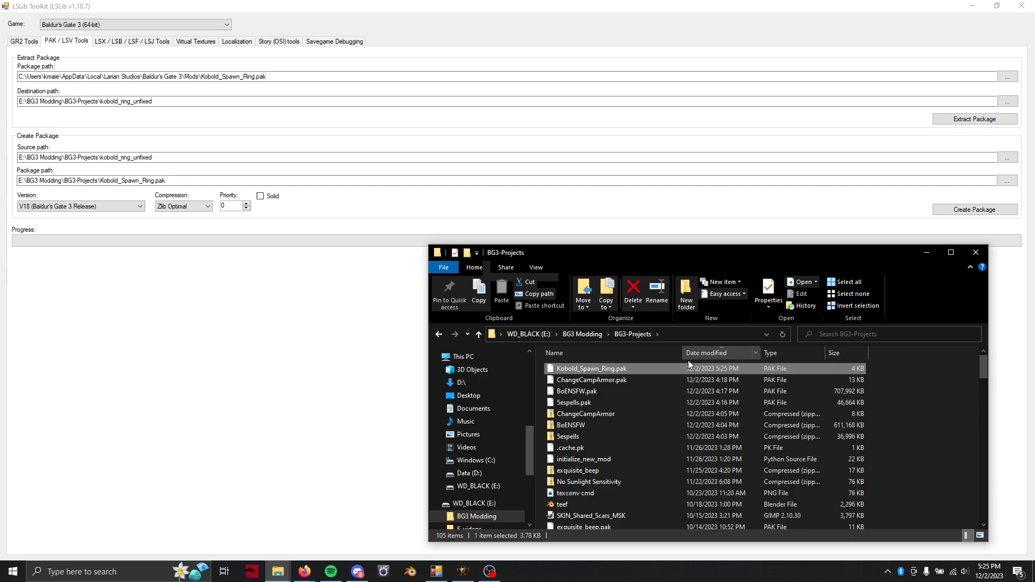
left_click(463, 571)
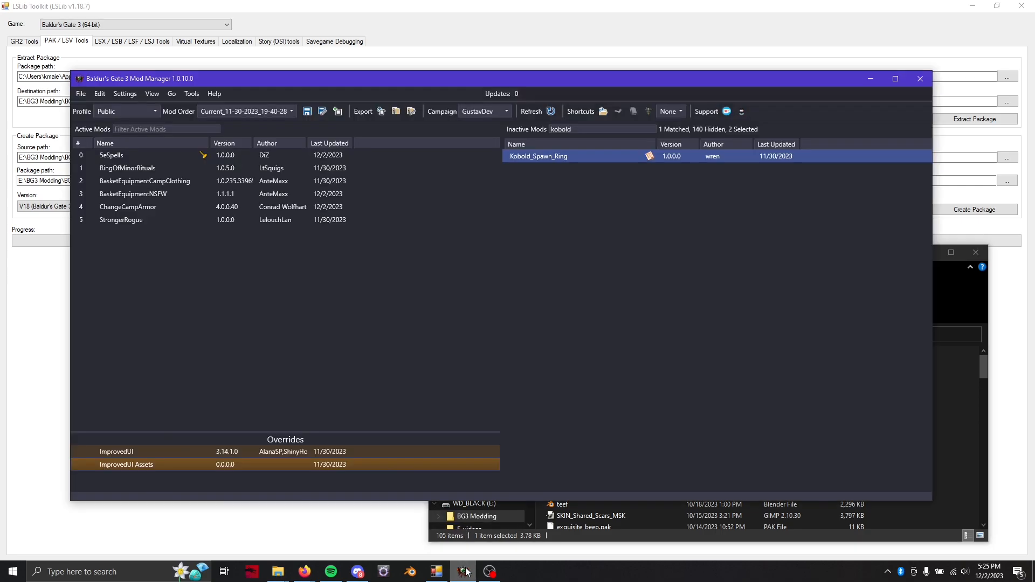
Import Kobold_Spawn_Ring.pak so it lists under Inactive Mods as version 1.0.0.0 by wren.
left_click(99, 93)
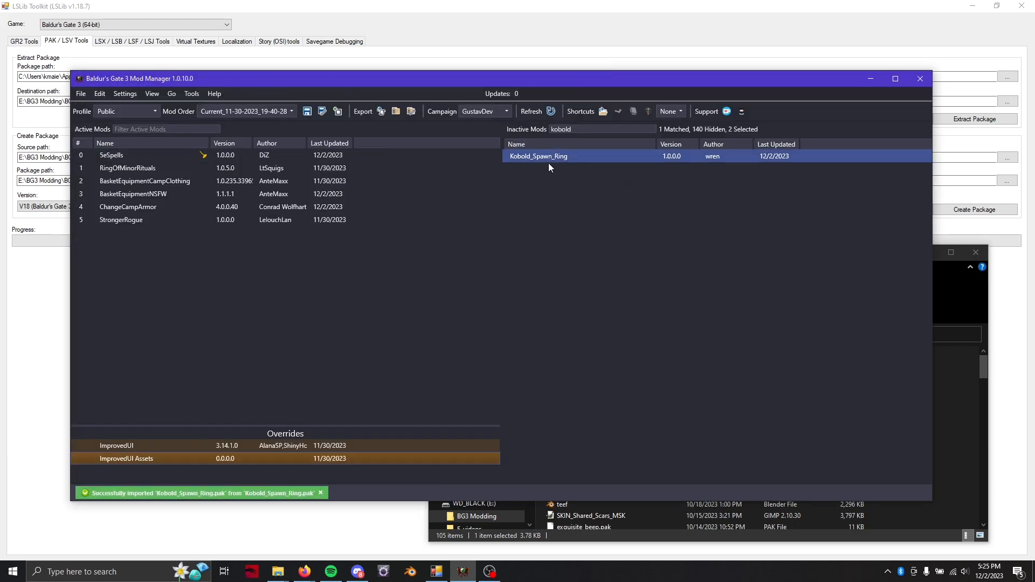
mouse_move(638, 158)
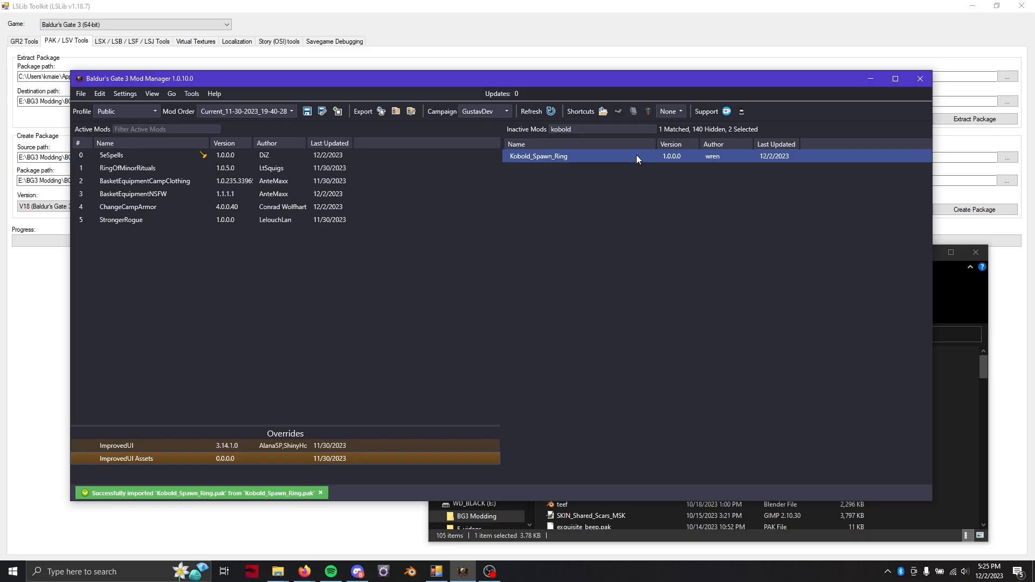
mouse_move(637, 158)
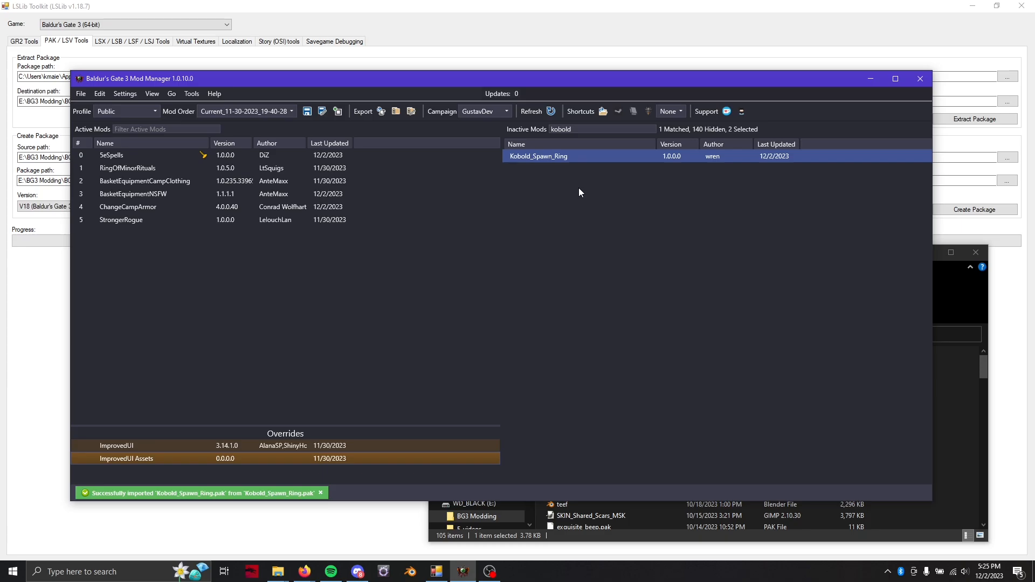
mouse_move(570, 165)
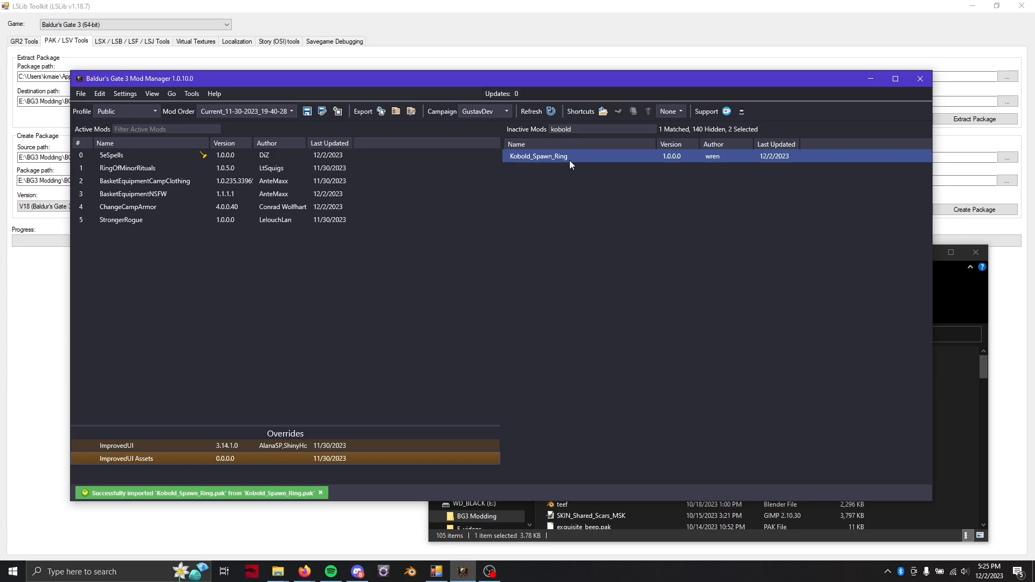
mouse_move(675, 159)
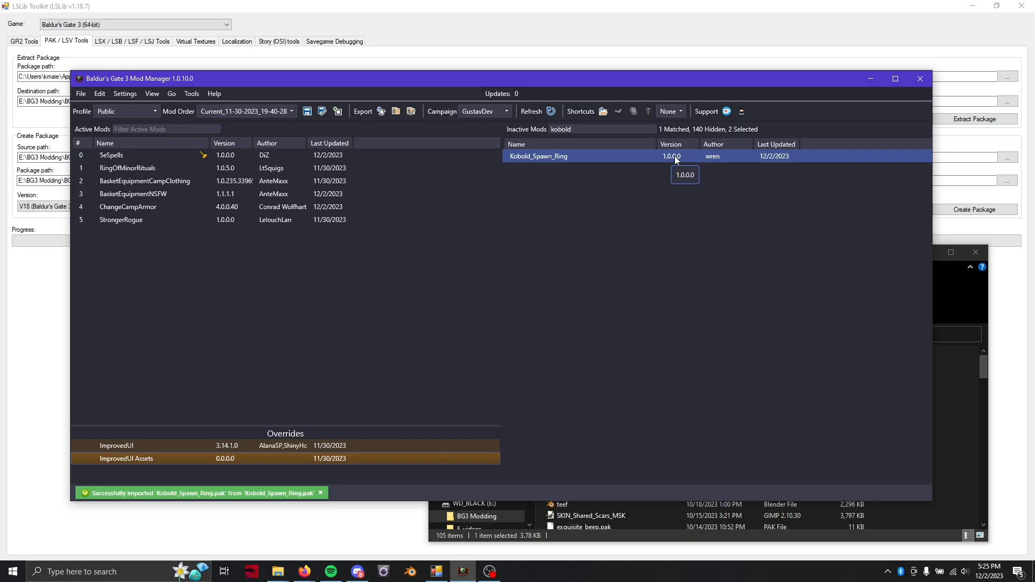
mouse_move(737, 161)
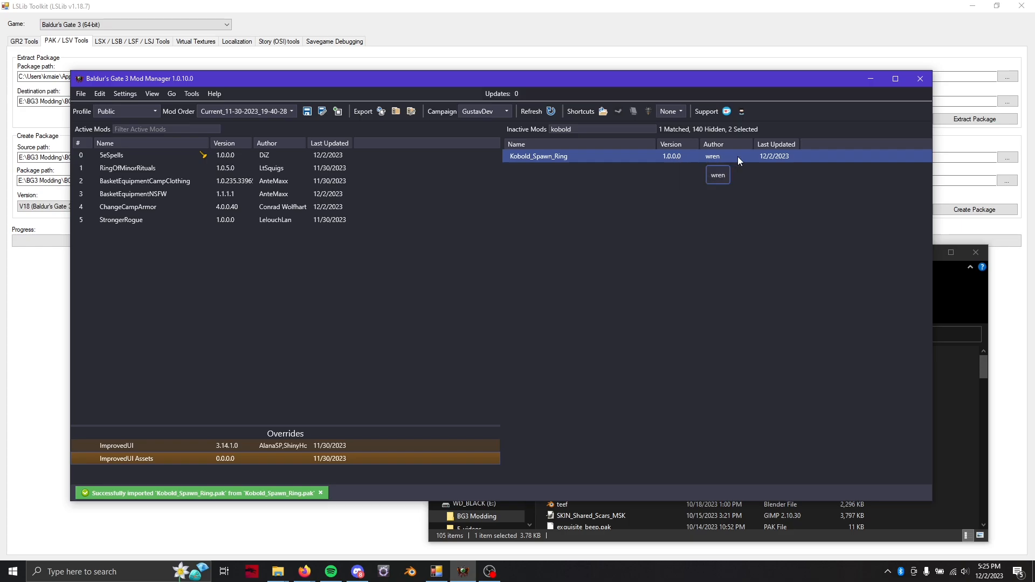
mouse_move(774, 163)
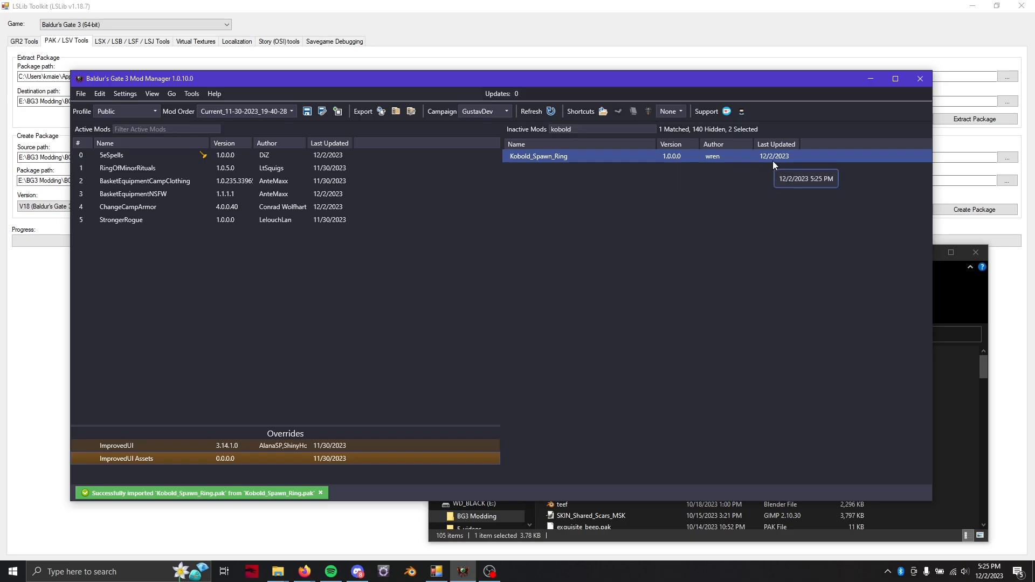
mouse_move(693, 240)
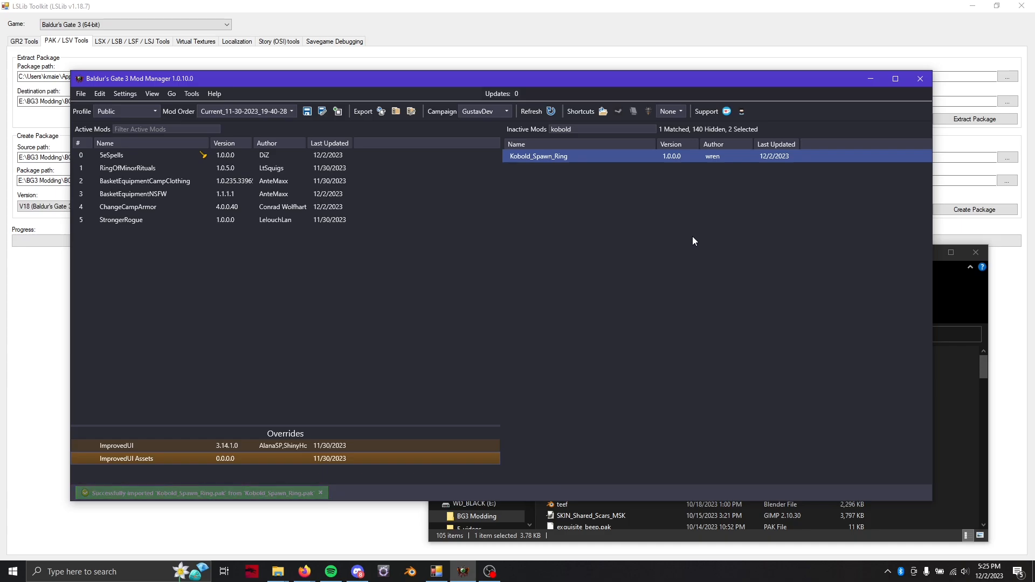
left_click(321, 493)
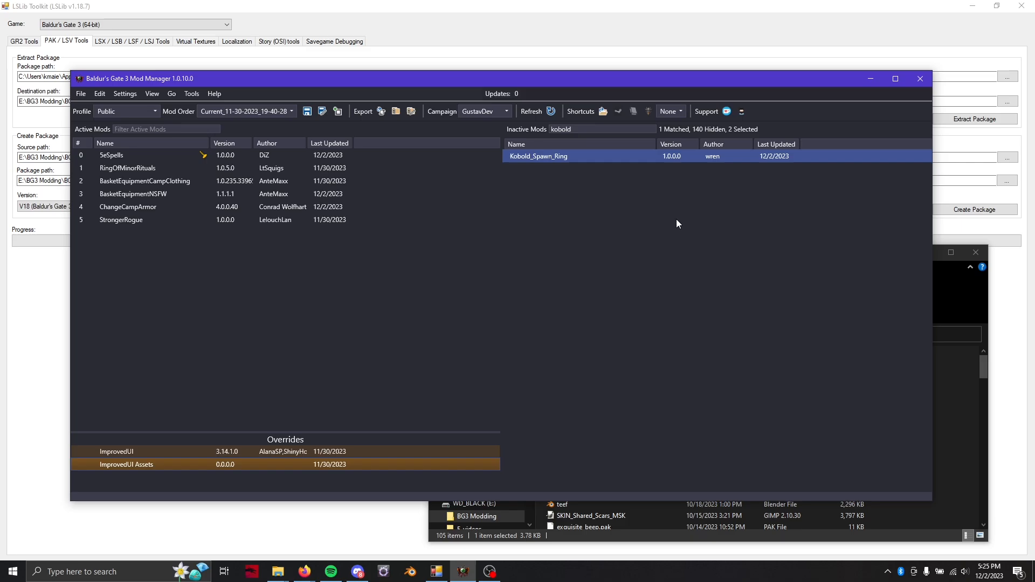
mouse_move(526, 221)
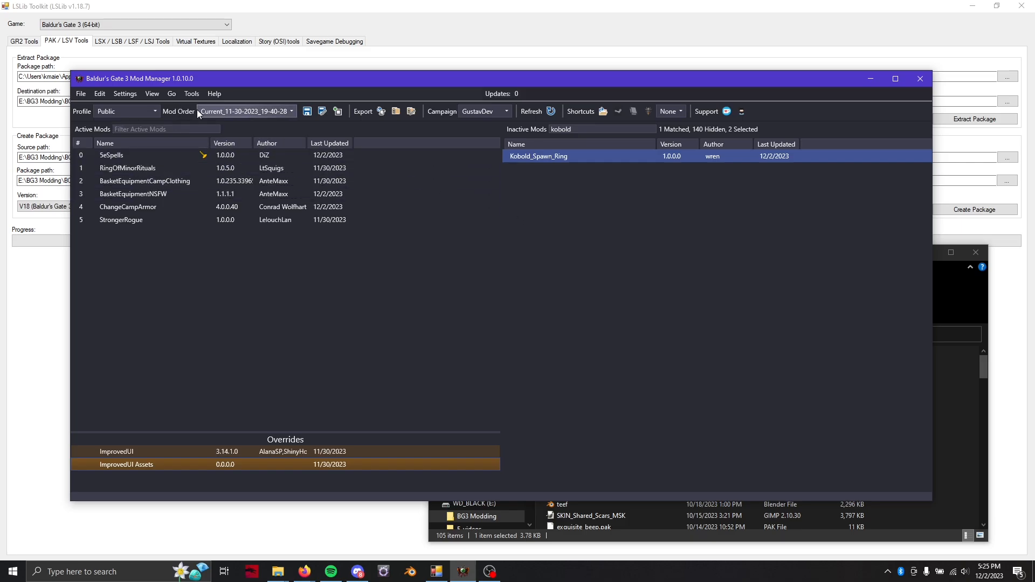
mouse_move(171, 93)
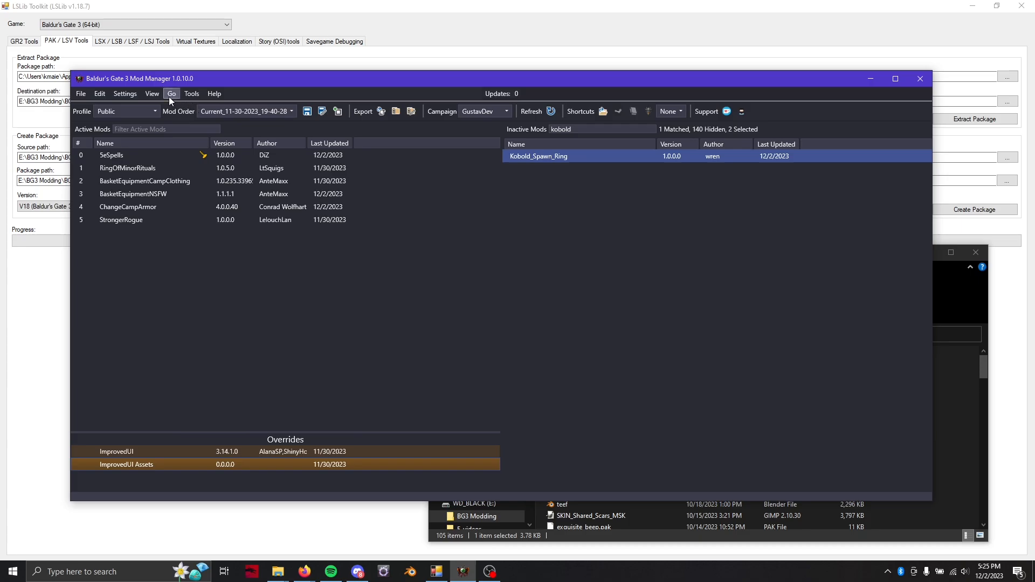
mouse_move(125, 93)
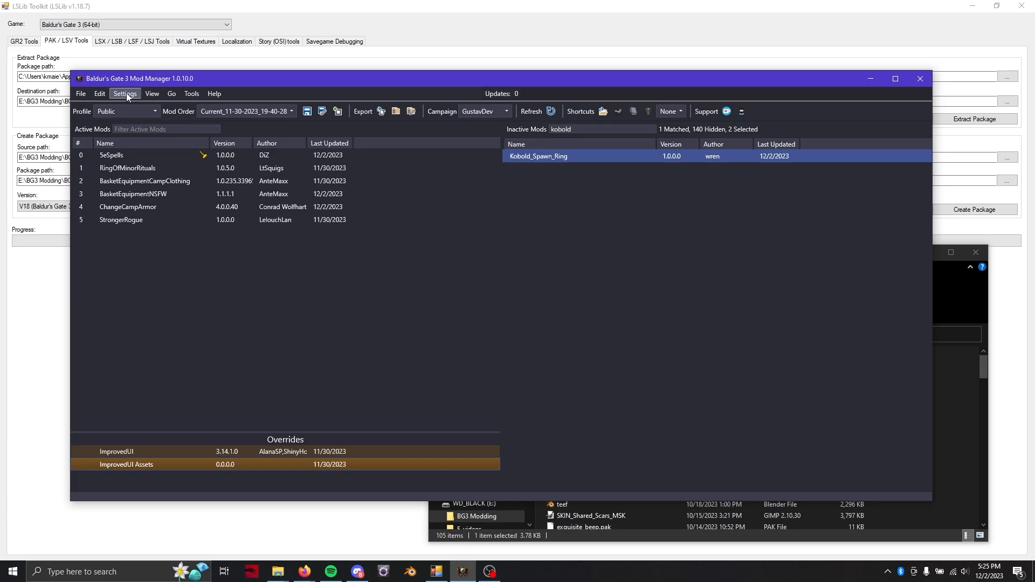
Reach Open Preferences from the Settings menu to show the General paths.
left_click(125, 92)
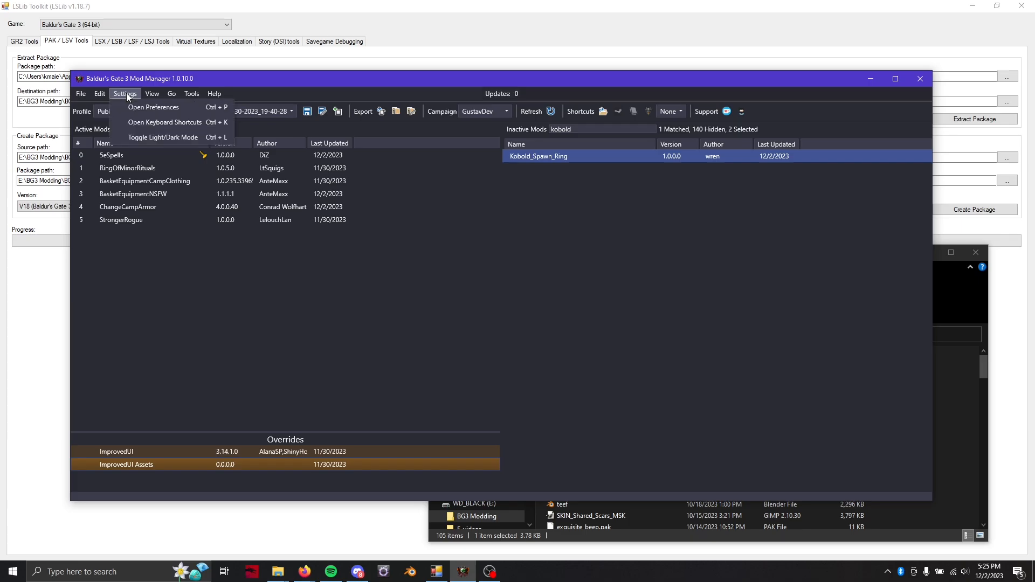
left_click(81, 93)
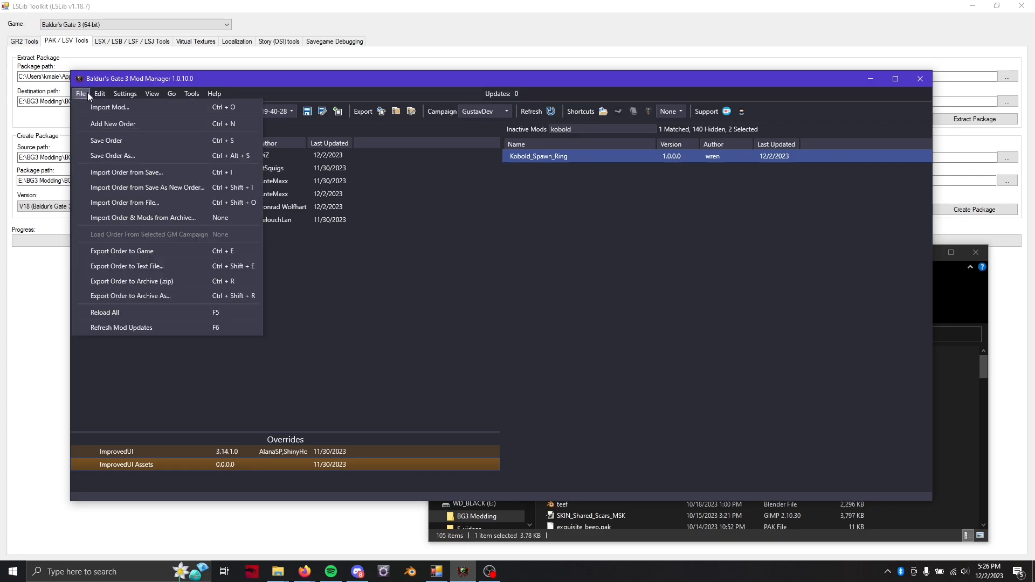
left_click(124, 93)
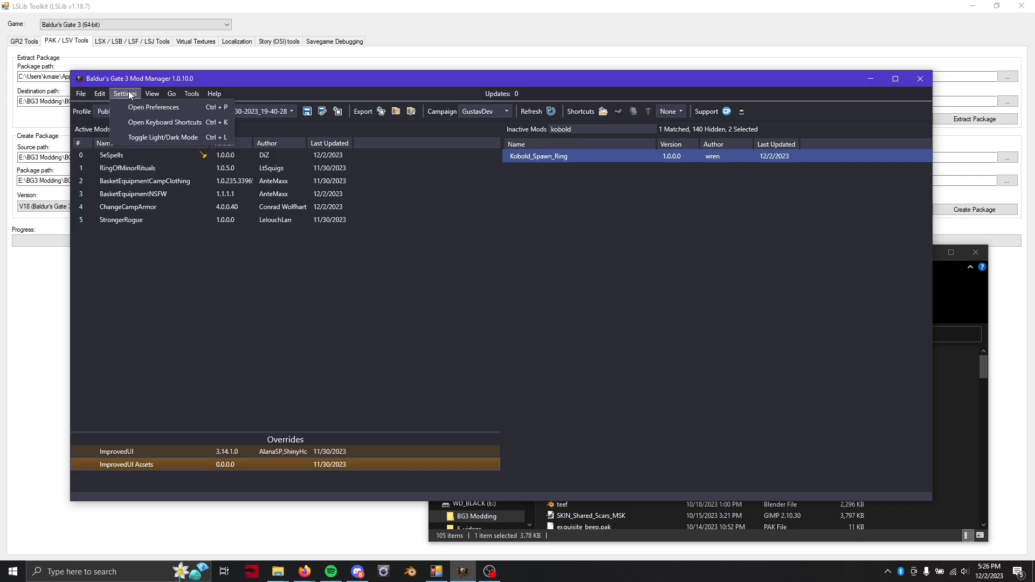
left_click(153, 107)
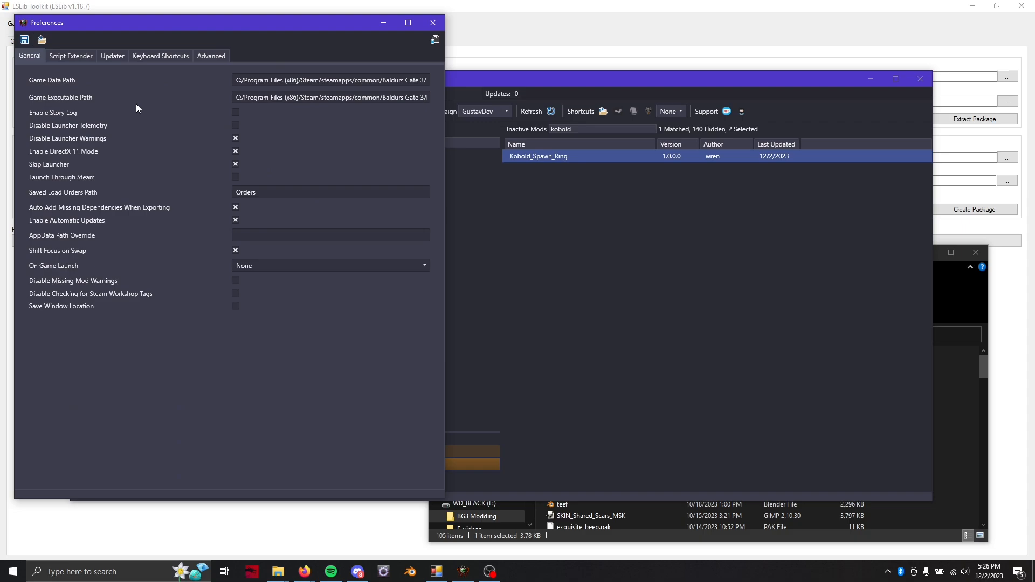
mouse_move(159, 55)
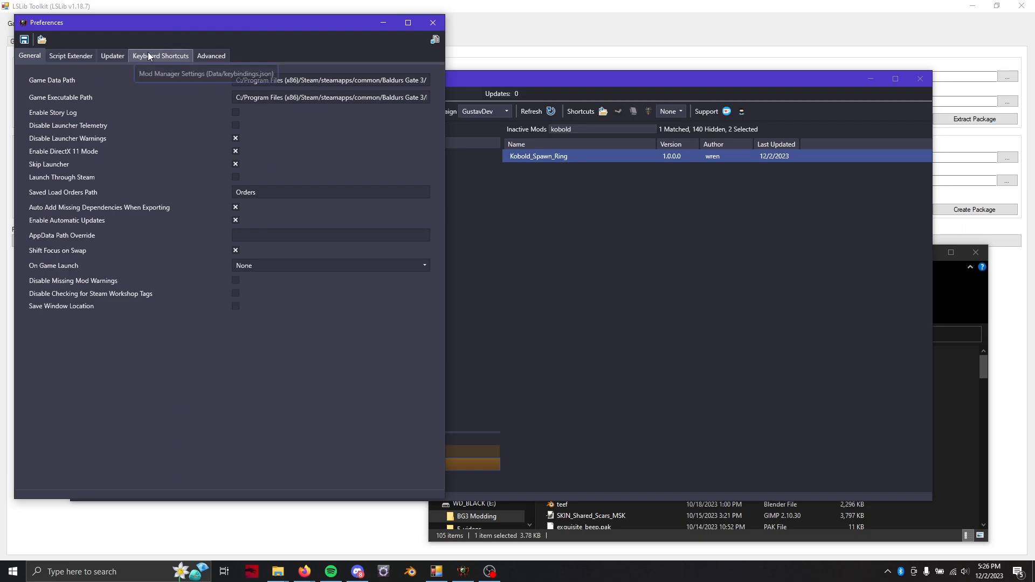
Show the Advanced preferences with the Launch Params options.
left_click(211, 55)
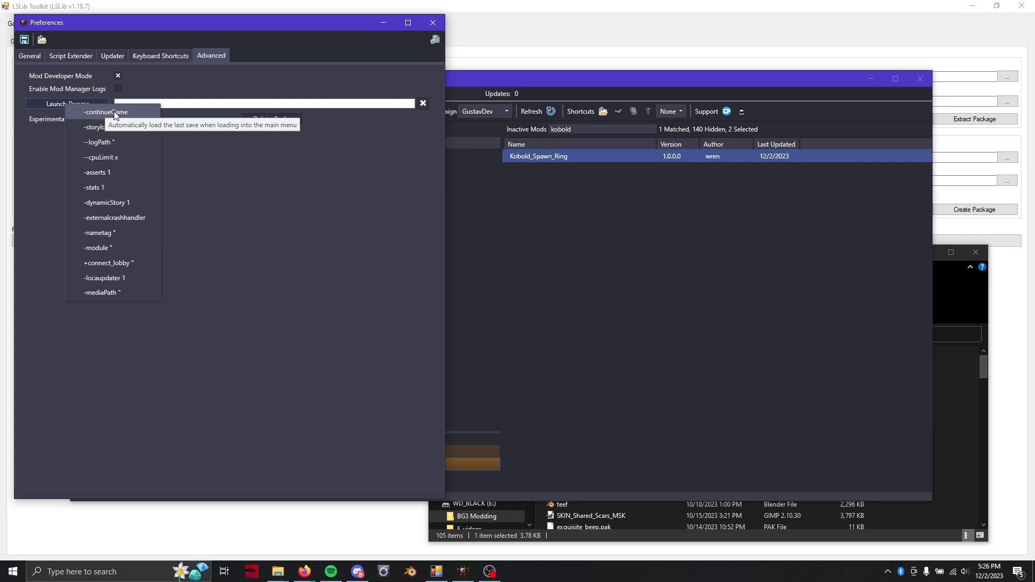
mouse_move(130, 119)
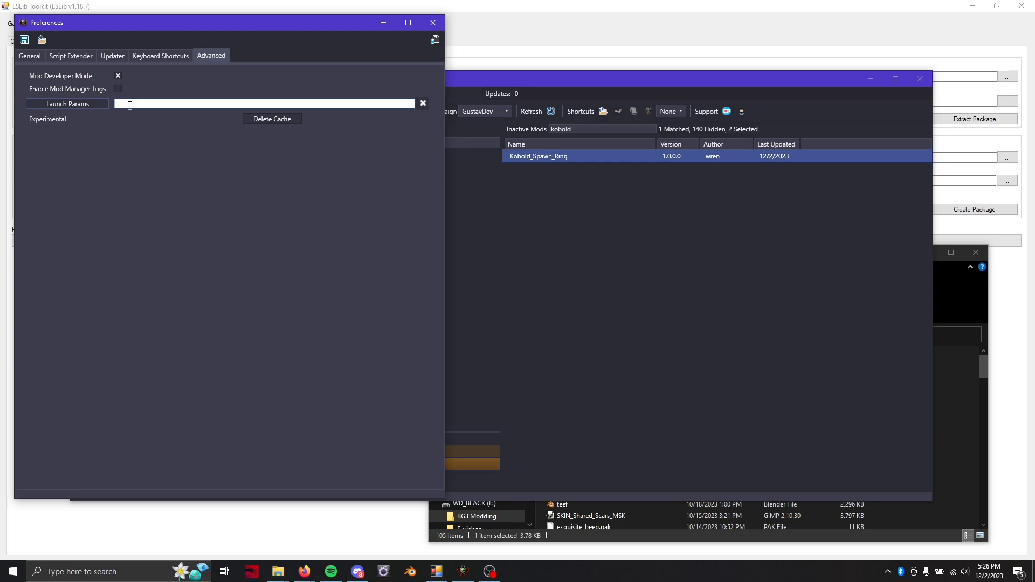
Set Launch Params to -continueGame and save the settings.
type("-cont")
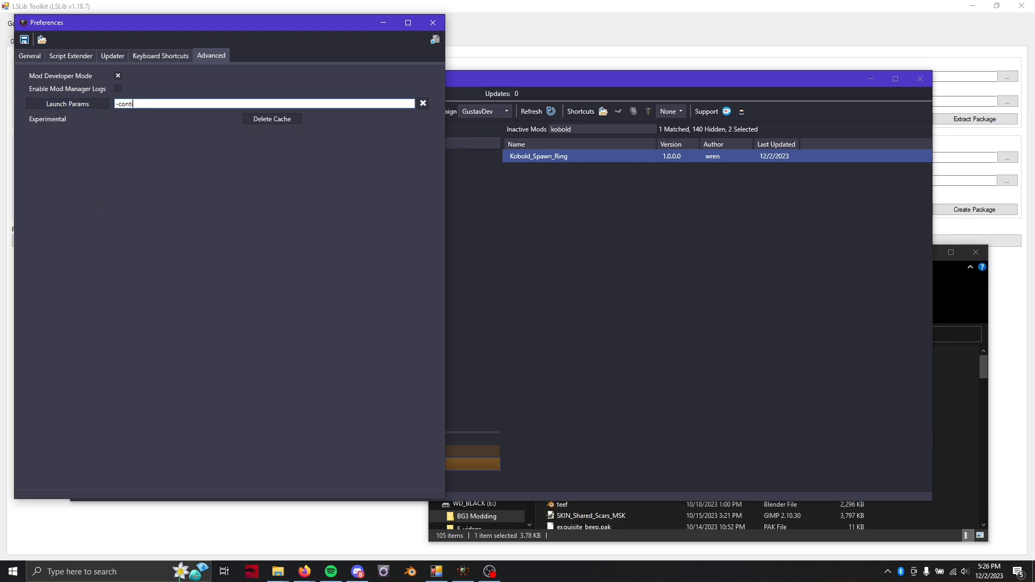
type("inueGM")
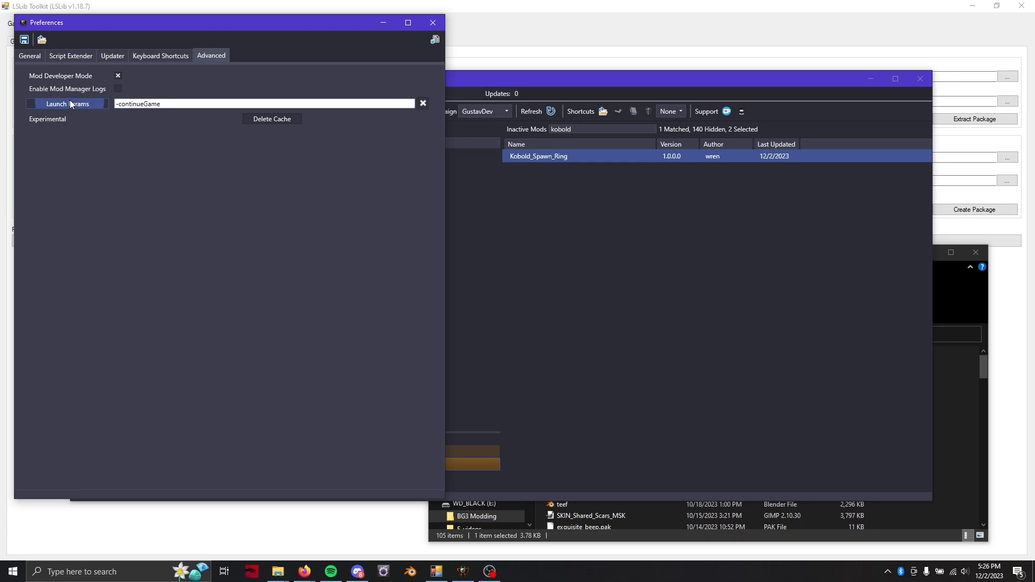
mouse_move(195, 121)
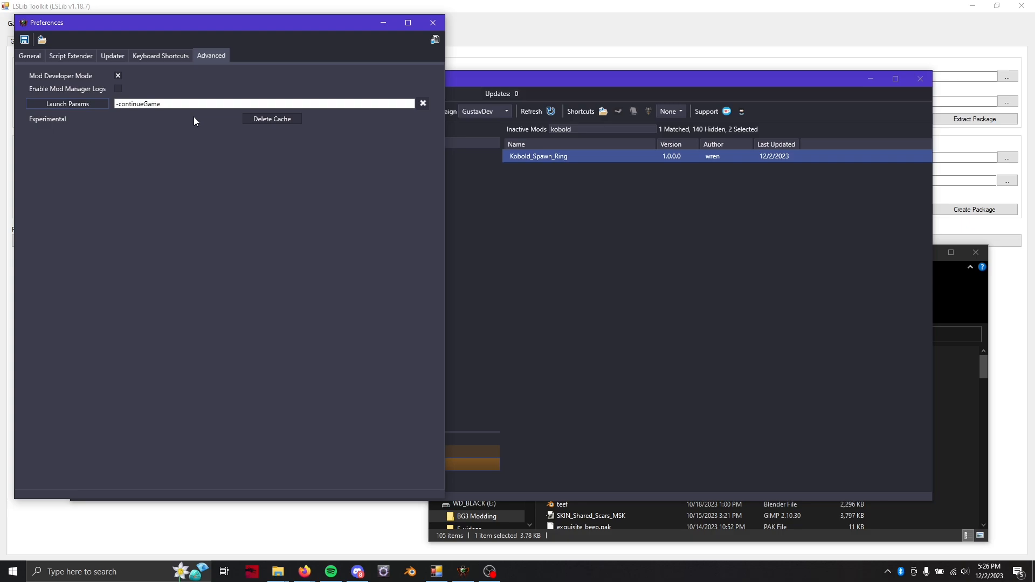
left_click(189, 104)
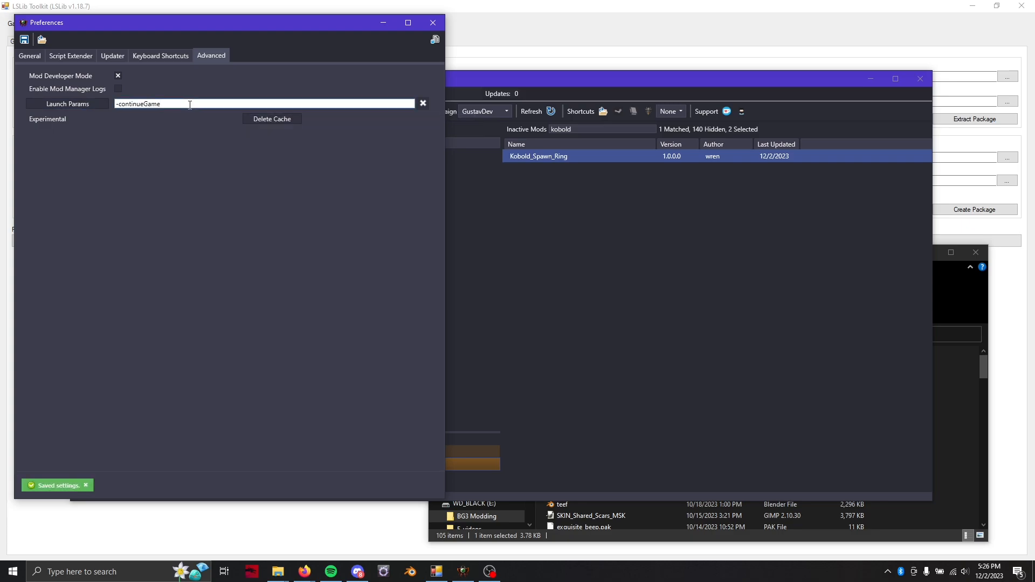
mouse_move(435, 40)
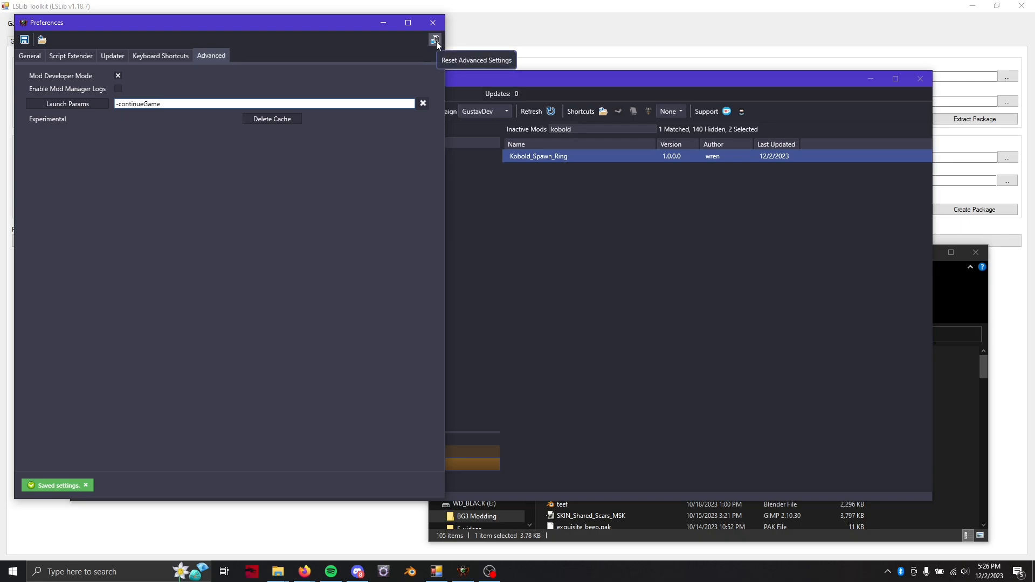
mouse_move(420, 100)
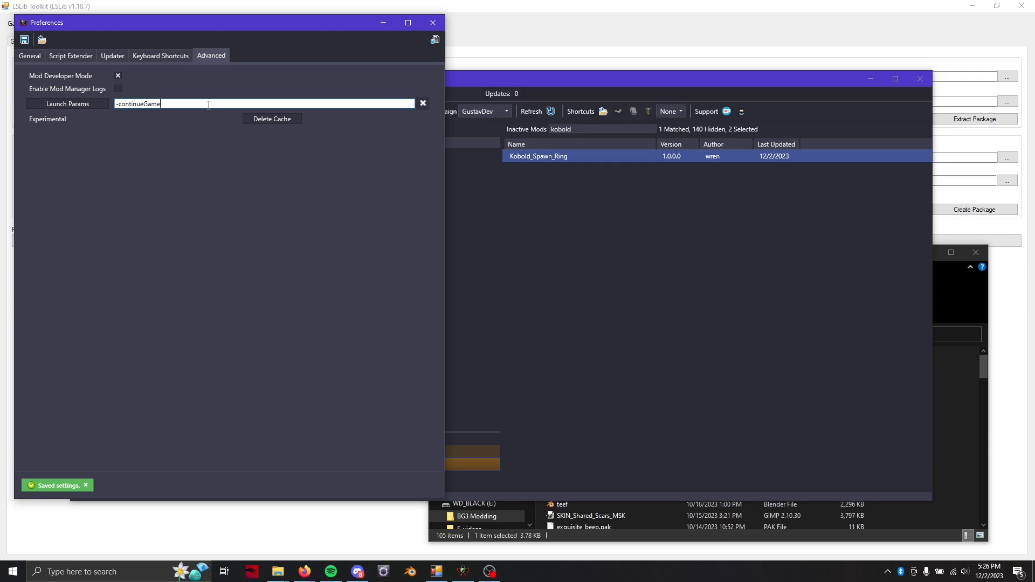
Close the Preferences window and return to the mod list.
left_click(24, 39)
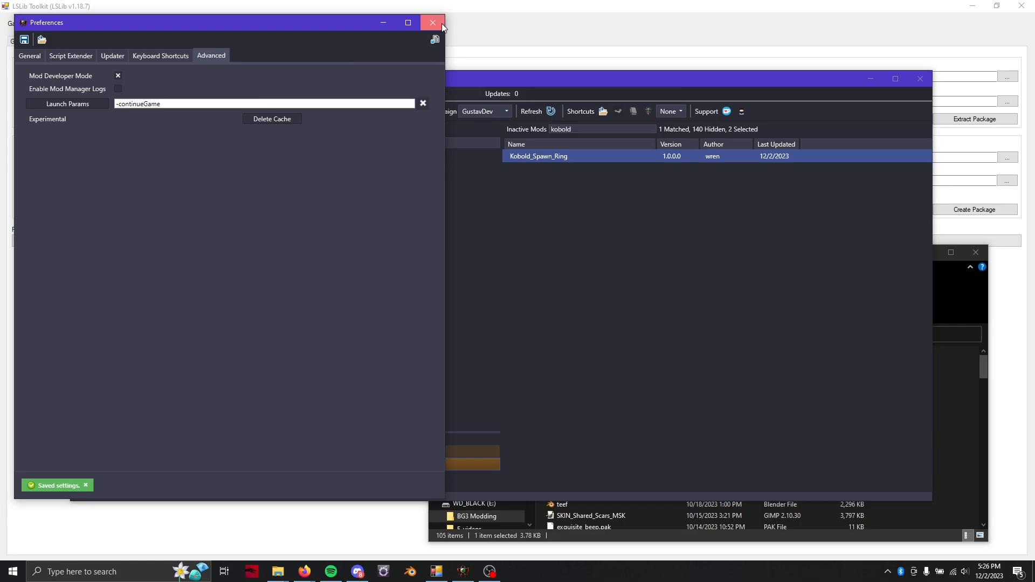
left_click(434, 22)
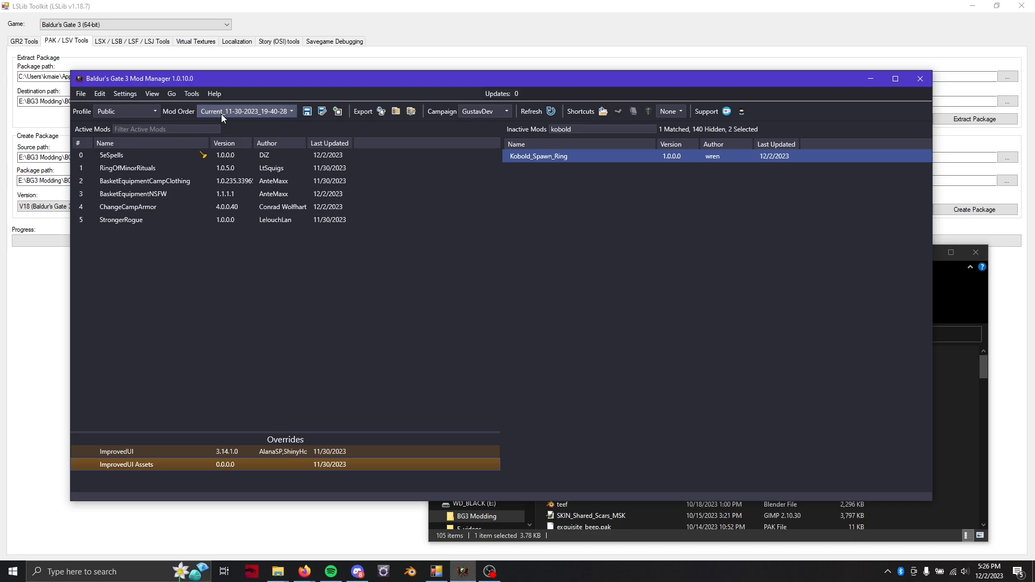
Launch Baldur's Gate 3 from the mod manager toolbar with the current mod setup.
left_click(171, 93)
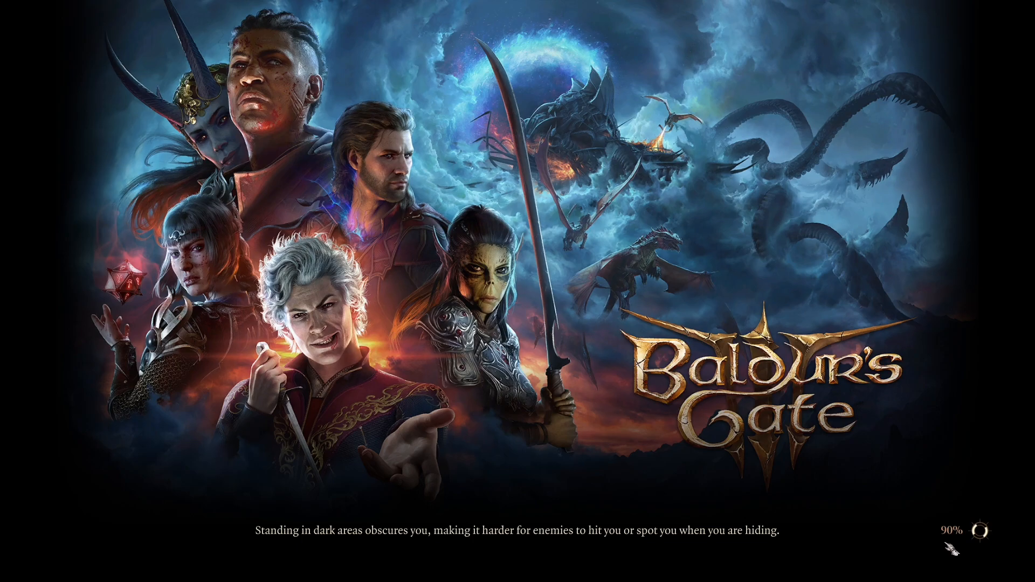
mouse_move(730, 472)
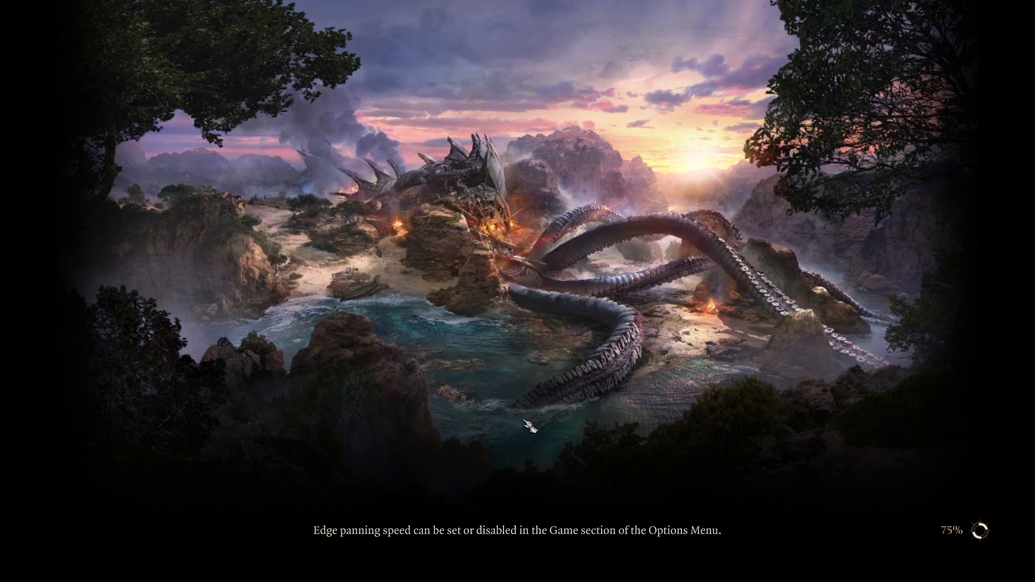
mouse_move(450, 381)
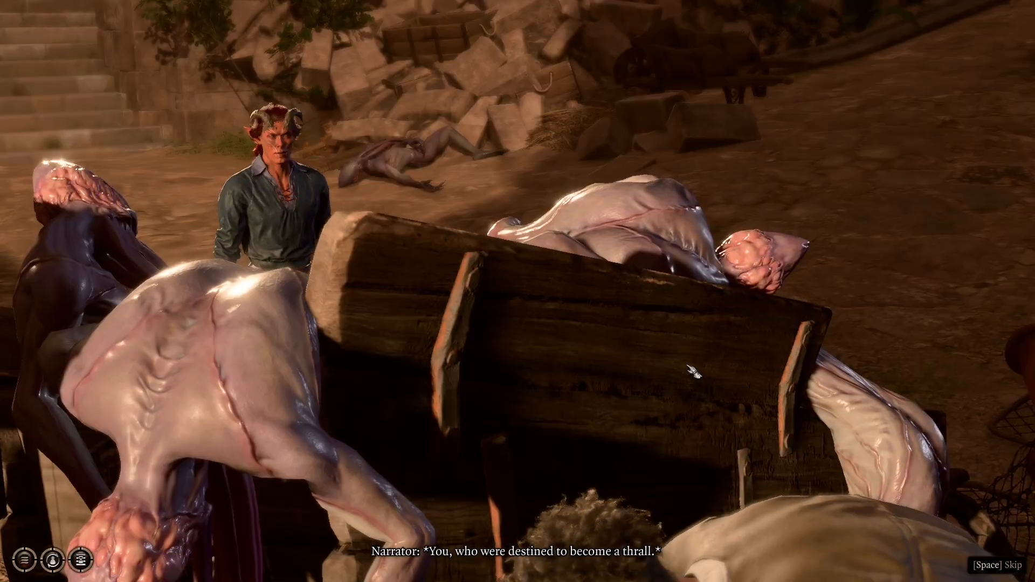
Skip two epilogue narration lines with Space until the next area starts loading.
key("space")
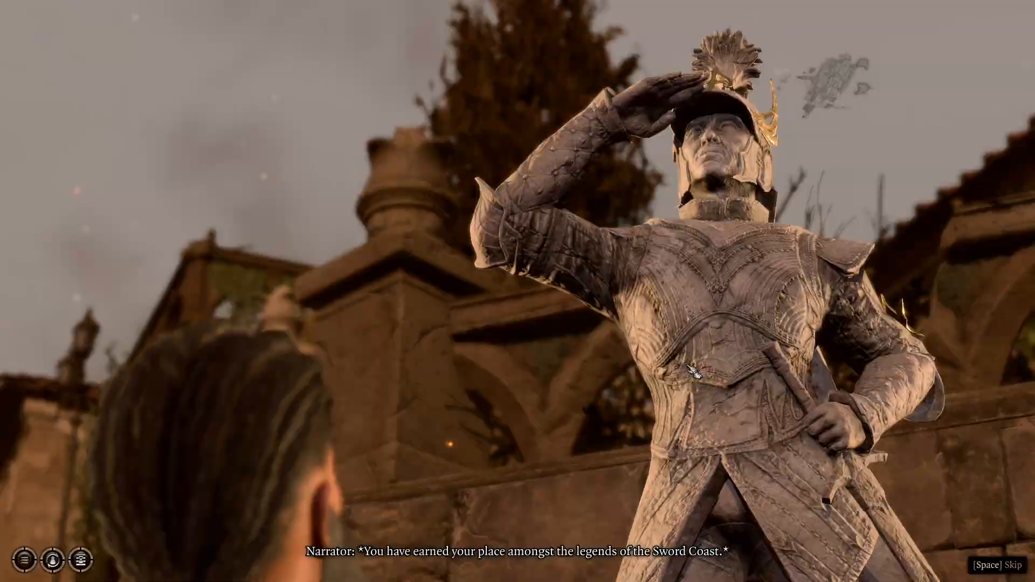
key("space")
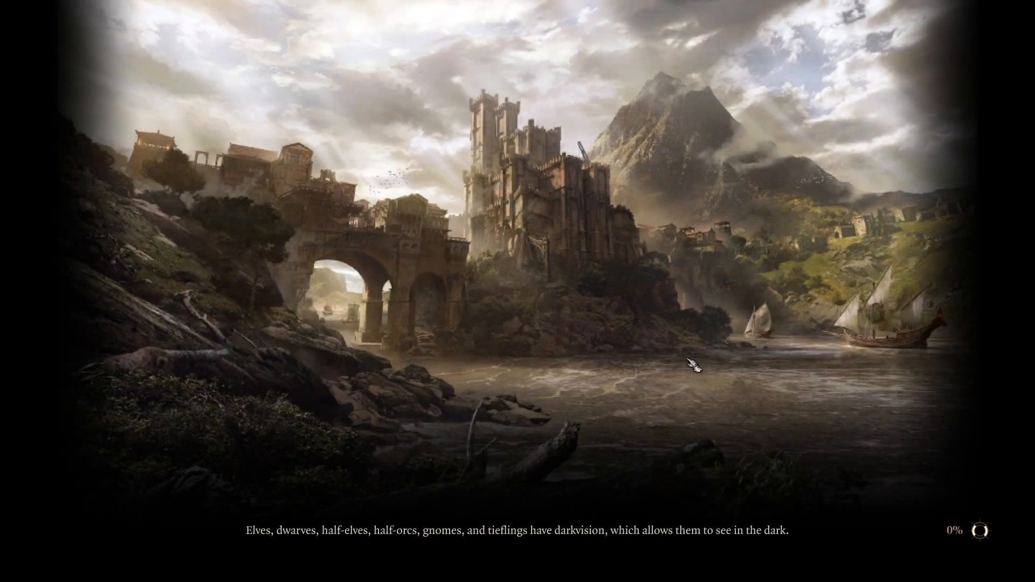